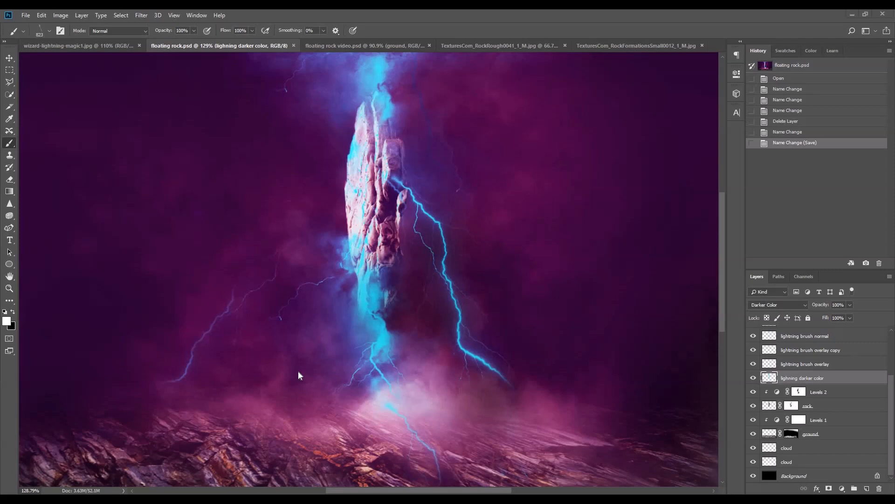
mouse_move(288, 134)
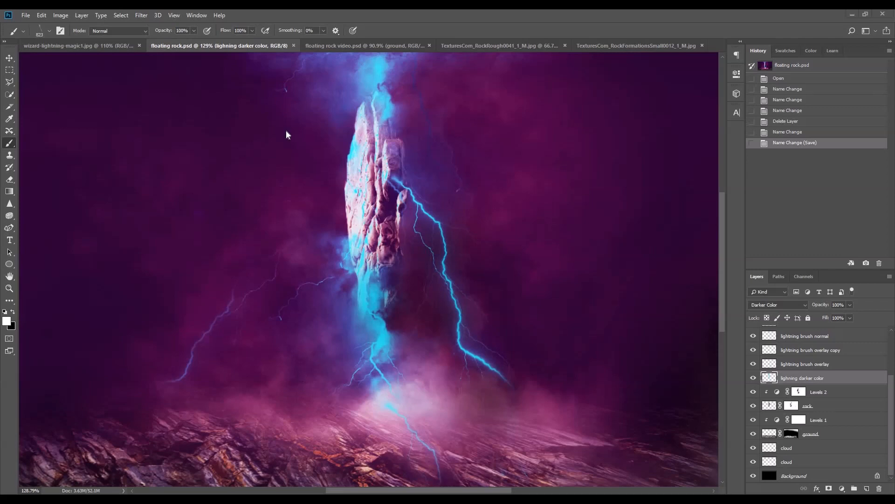
mouse_move(344, 118)
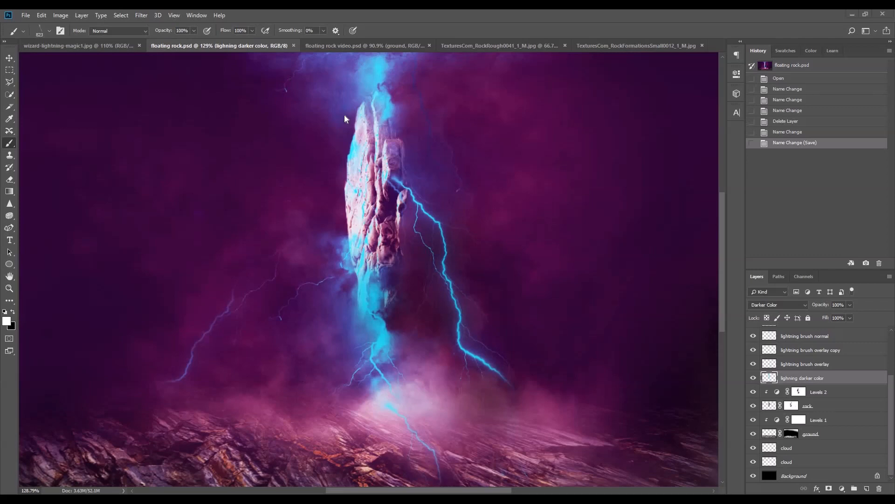
mouse_move(454, 348)
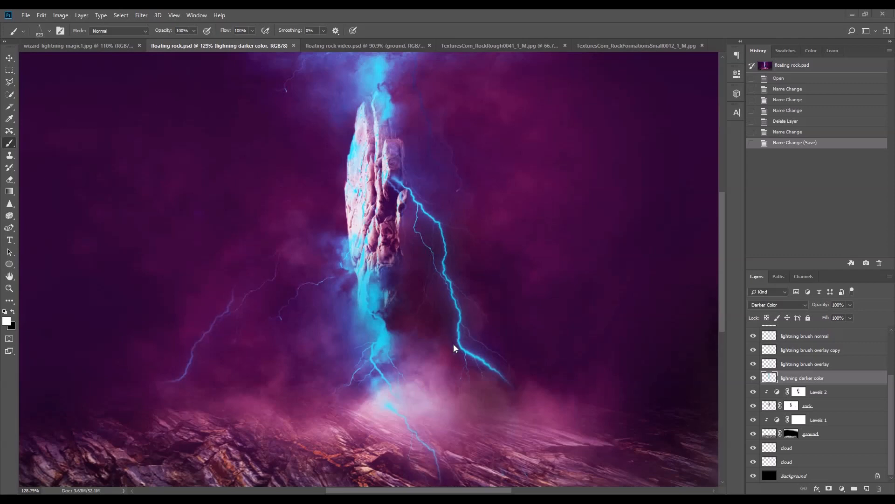
mouse_move(355, 132)
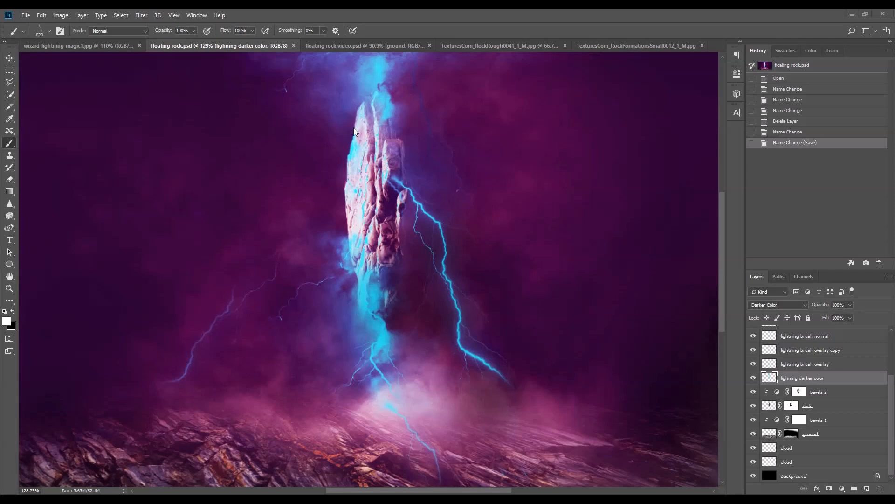
Switch from the floating rock video document to the rough rock texture photo with its rectangular selection.
click(355, 46)
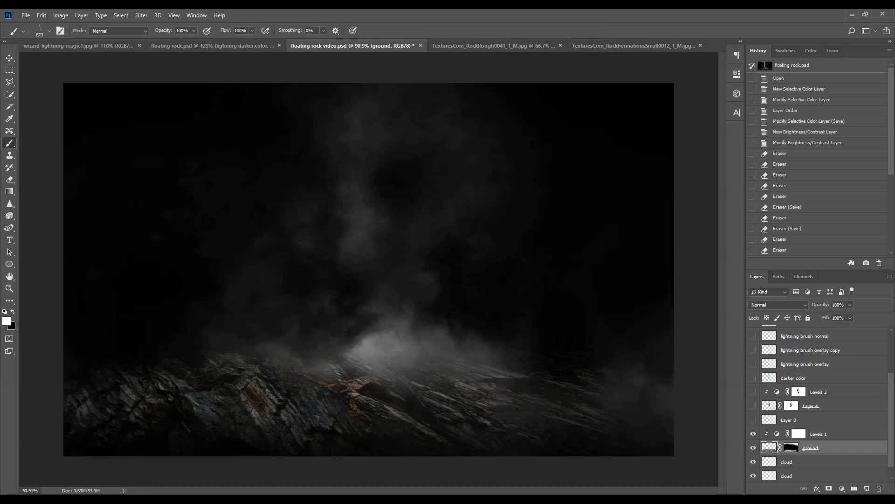
mouse_move(19, 353)
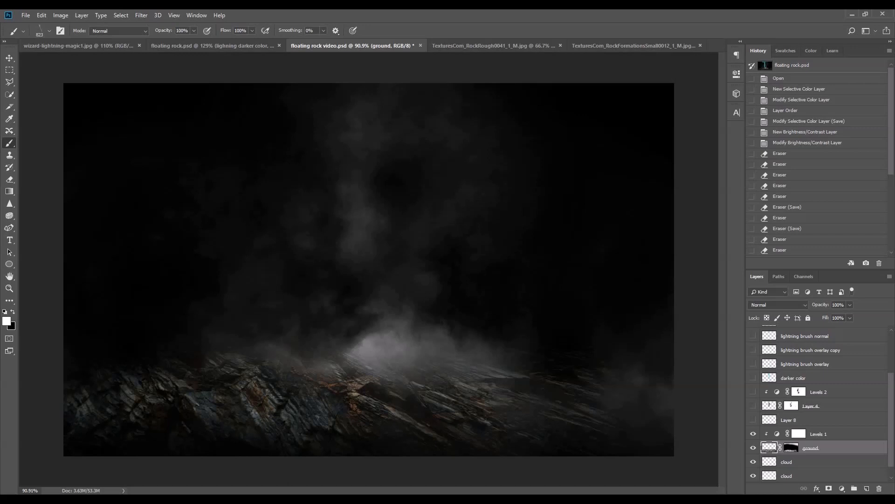
click(492, 46)
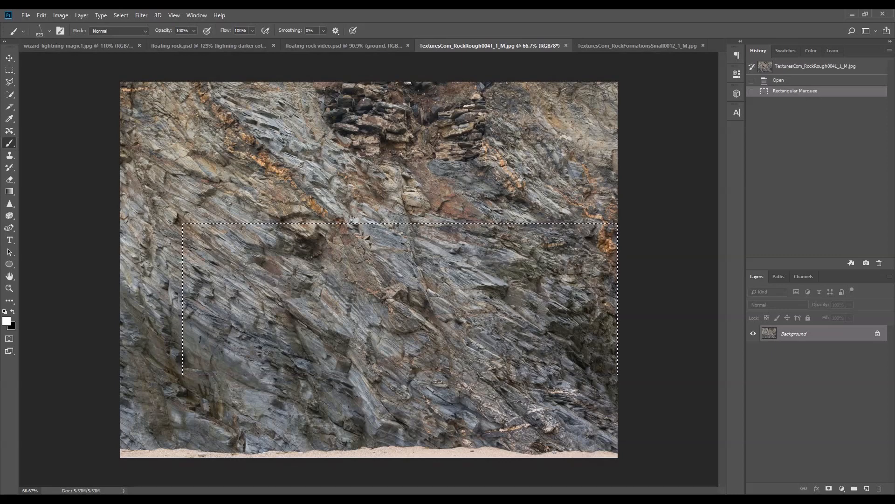
Return to the foggy ground document and bring up the transform options for the ground layer.
click(345, 46)
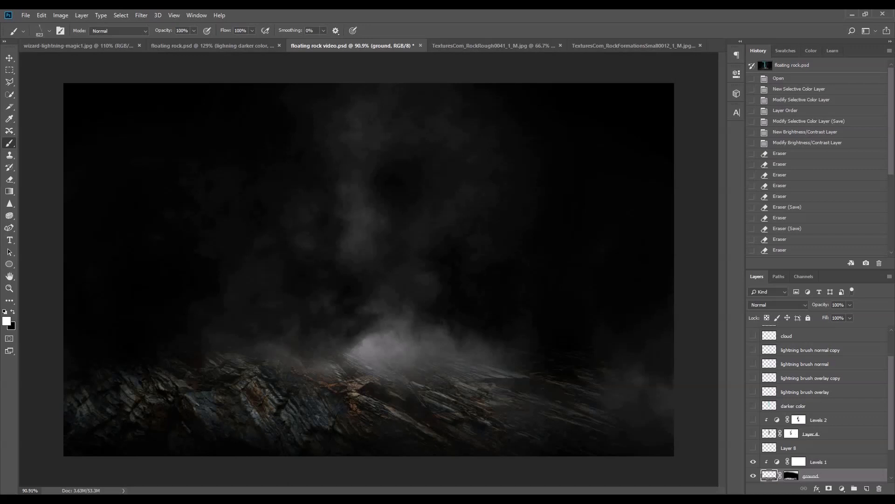
scroll(down, 3)
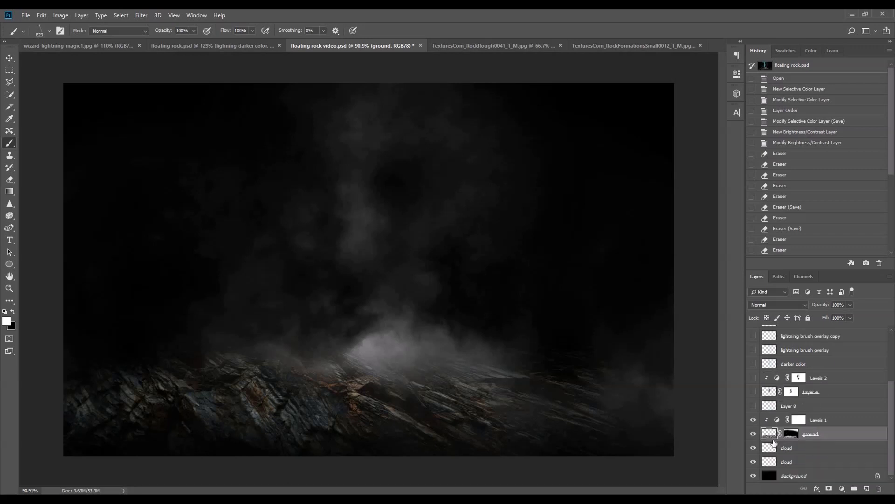
mouse_move(460, 401)
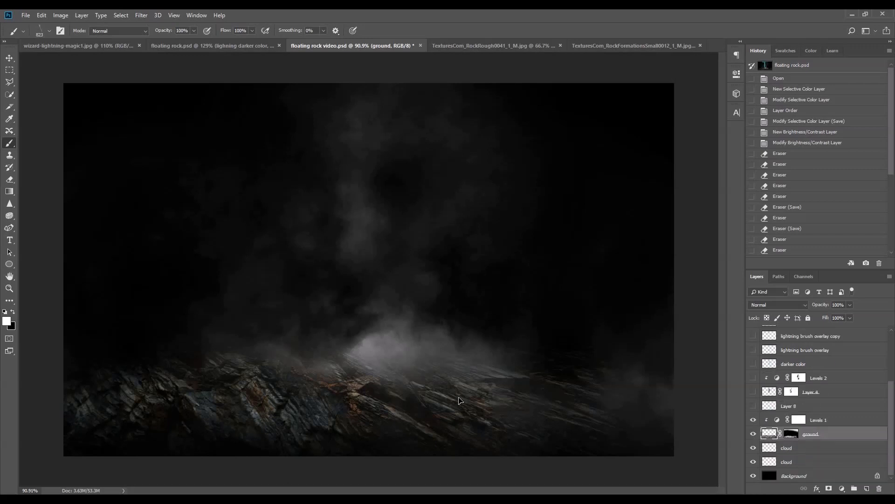
right_click(461, 401)
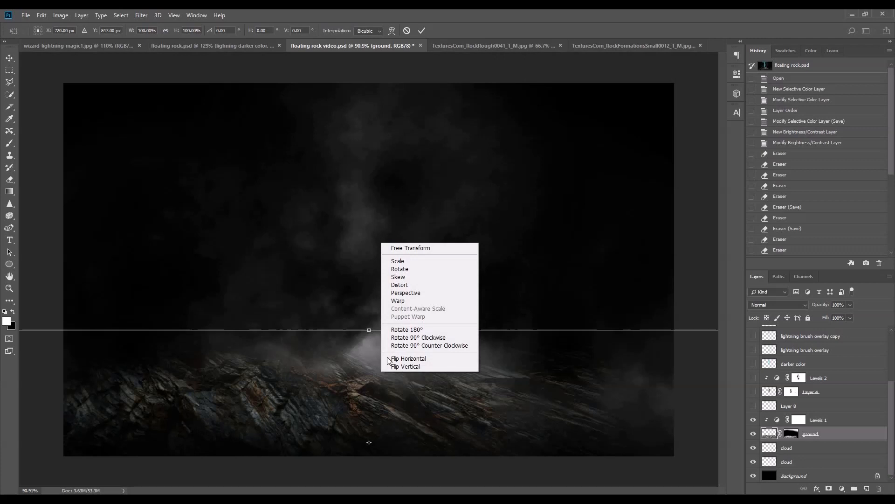
mouse_move(408, 301)
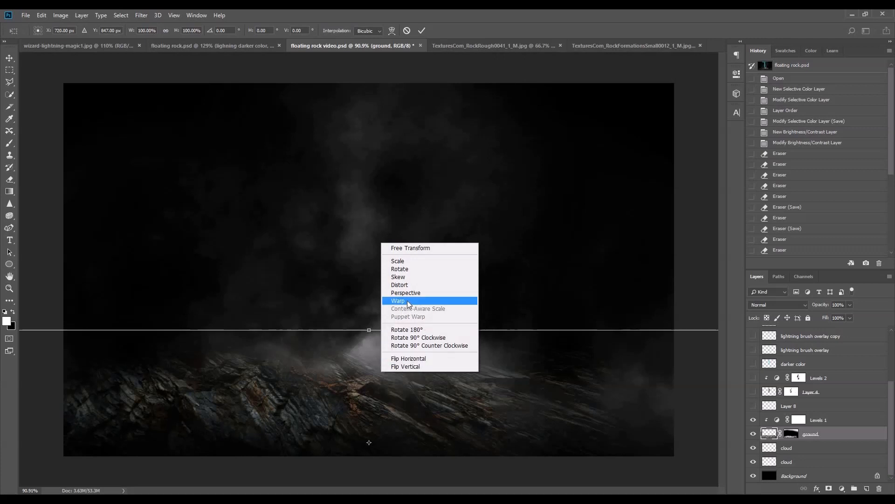
mouse_move(431, 292)
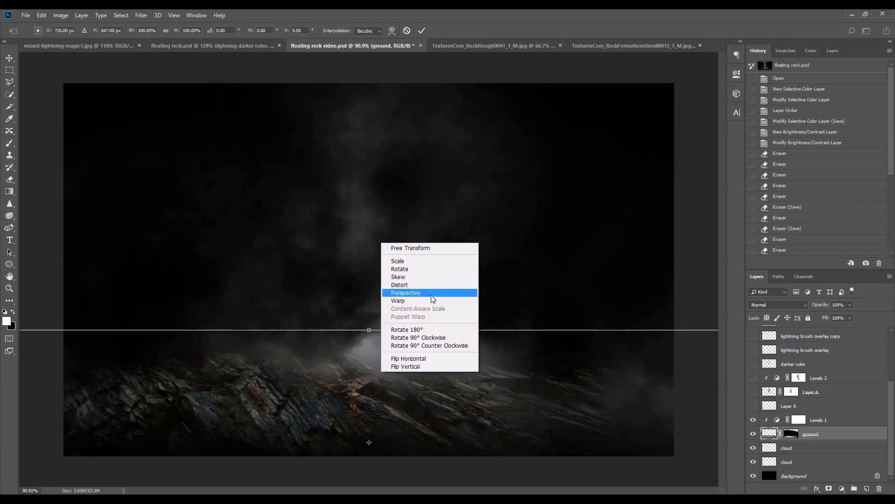
mouse_move(436, 296)
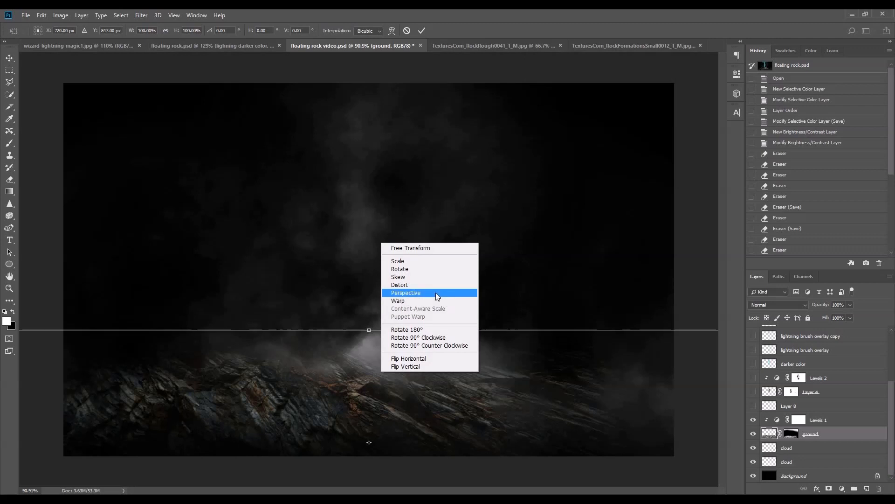
mouse_move(477, 311)
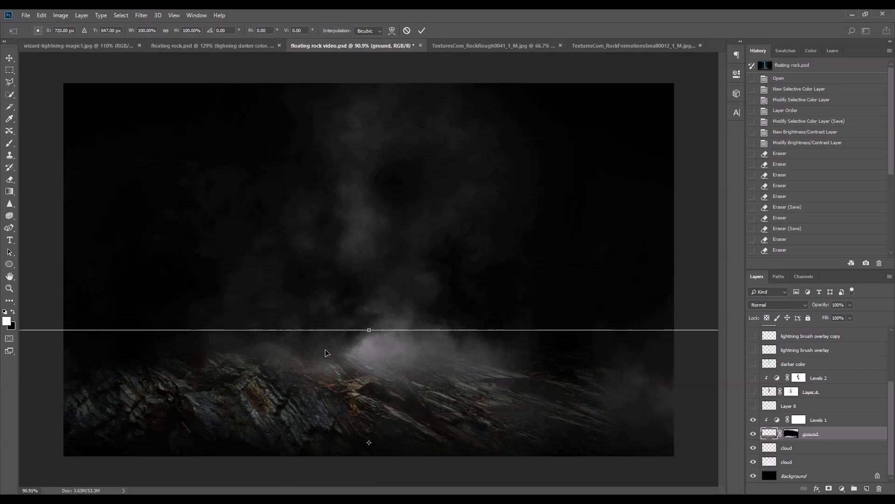
mouse_move(129, 142)
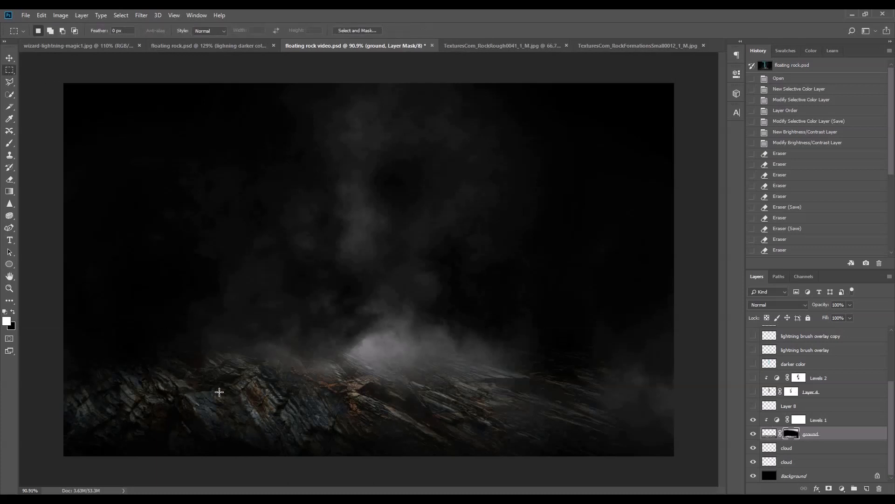
mouse_move(93, 403)
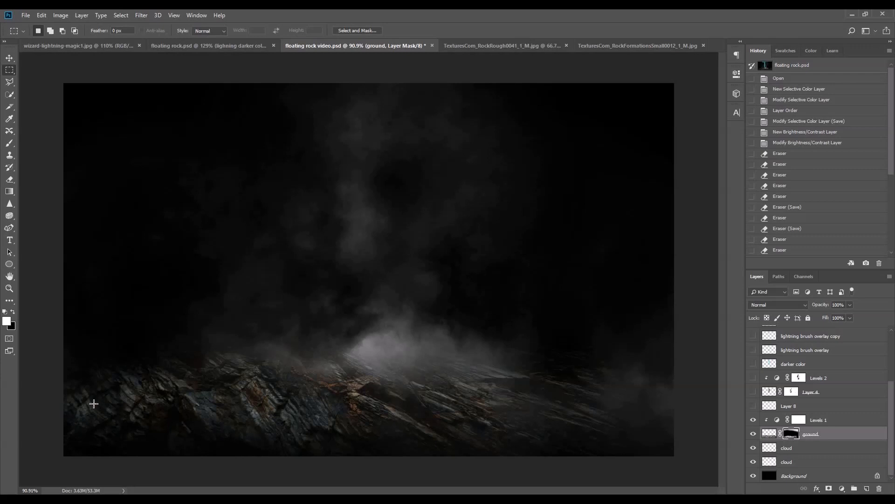
mouse_move(672, 424)
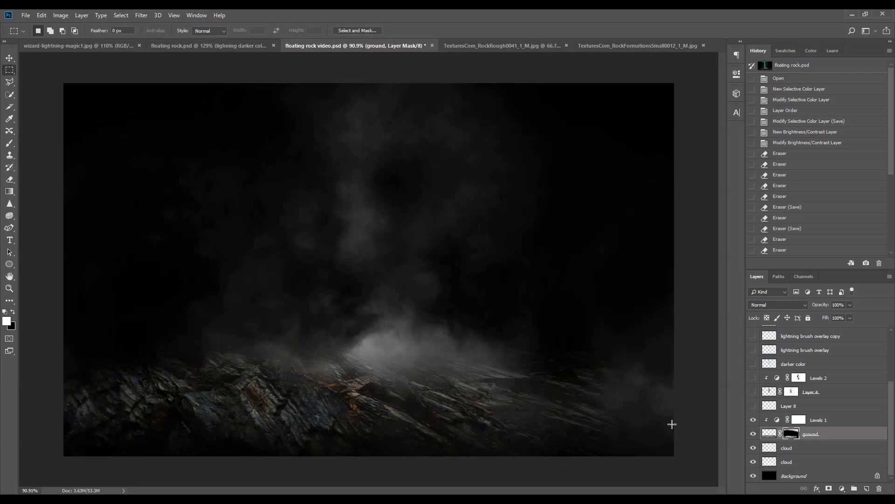
mouse_move(503, 389)
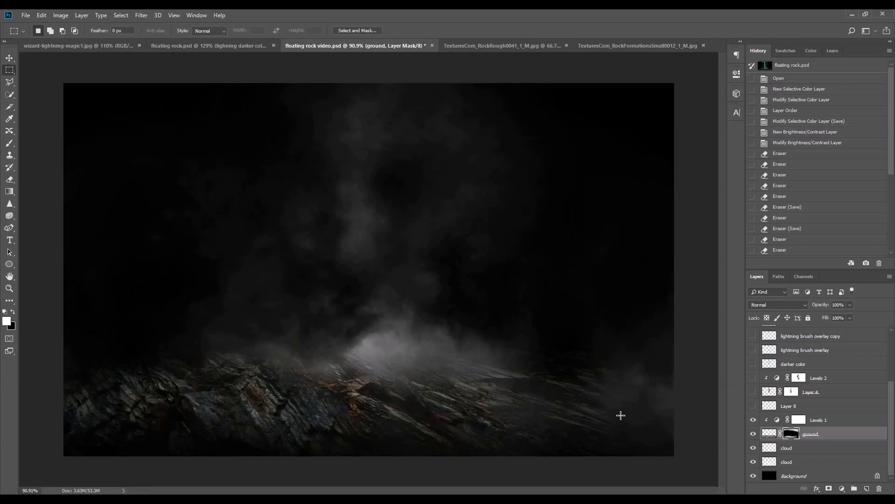
mouse_move(777, 420)
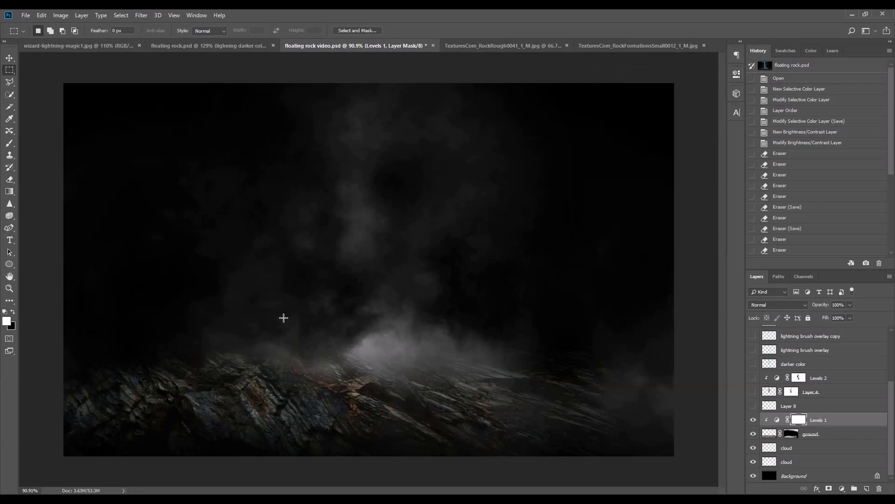
mouse_move(247, 328)
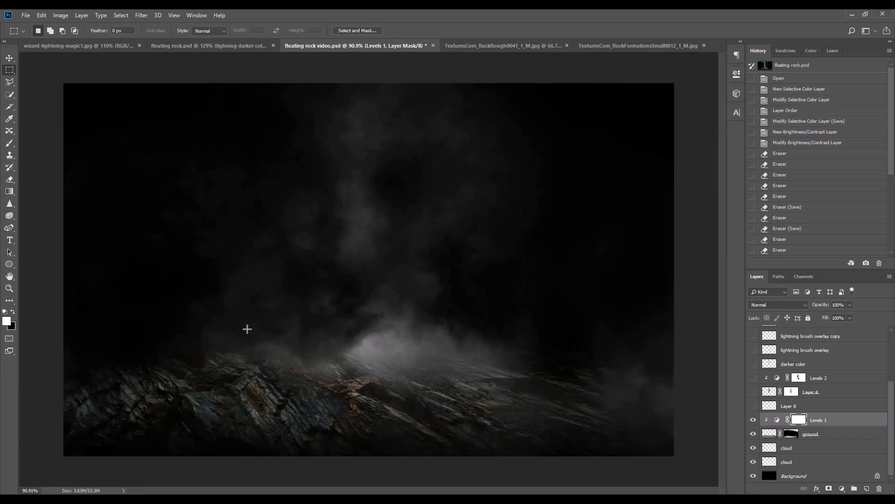
mouse_move(540, 355)
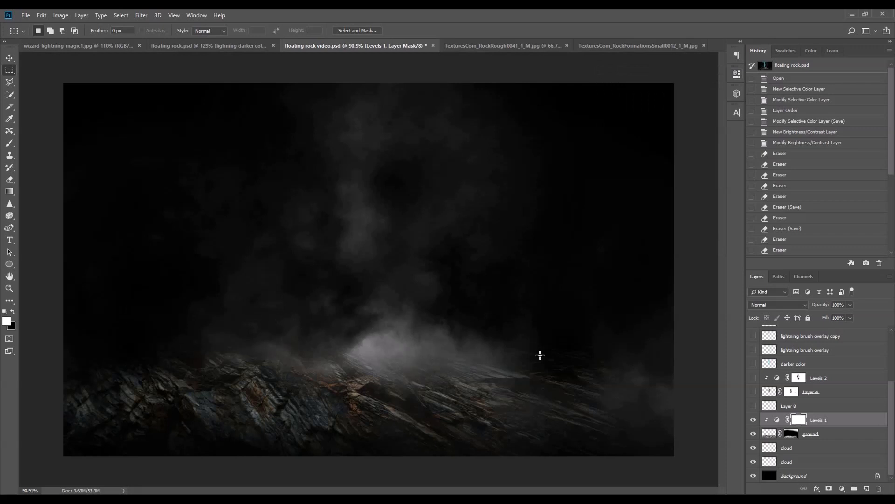
mouse_move(71, 426)
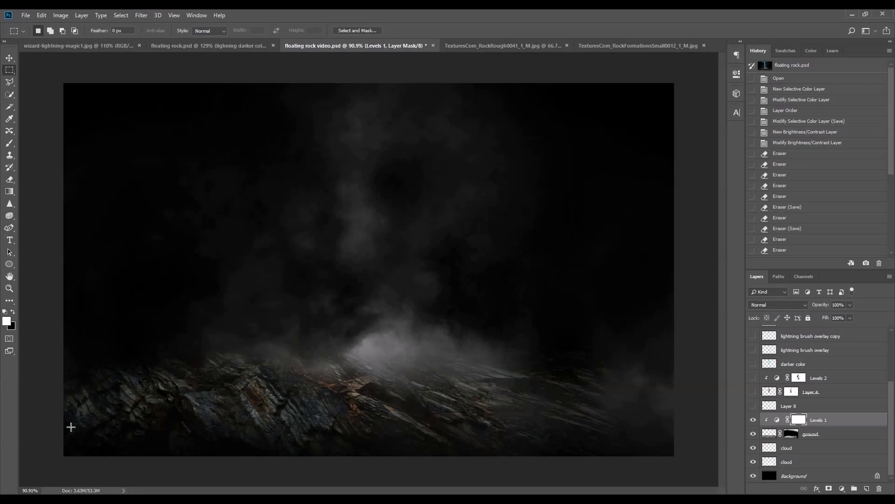
mouse_move(655, 448)
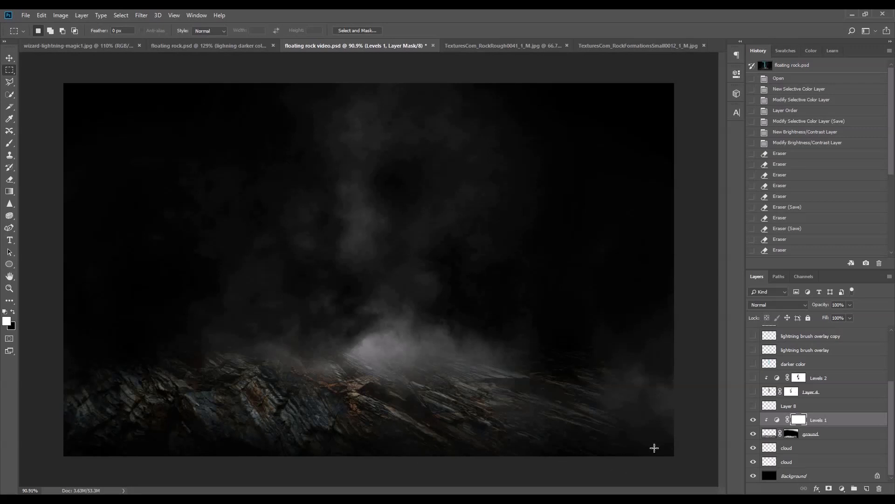
mouse_move(321, 142)
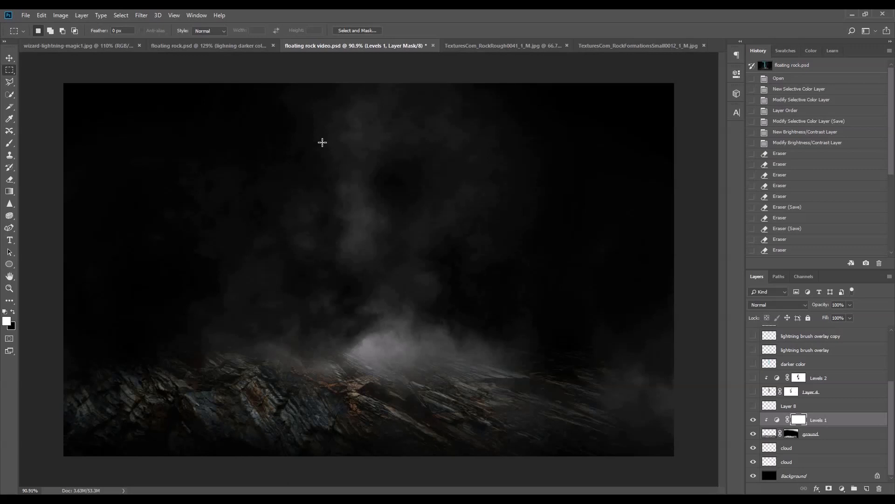
mouse_move(337, 331)
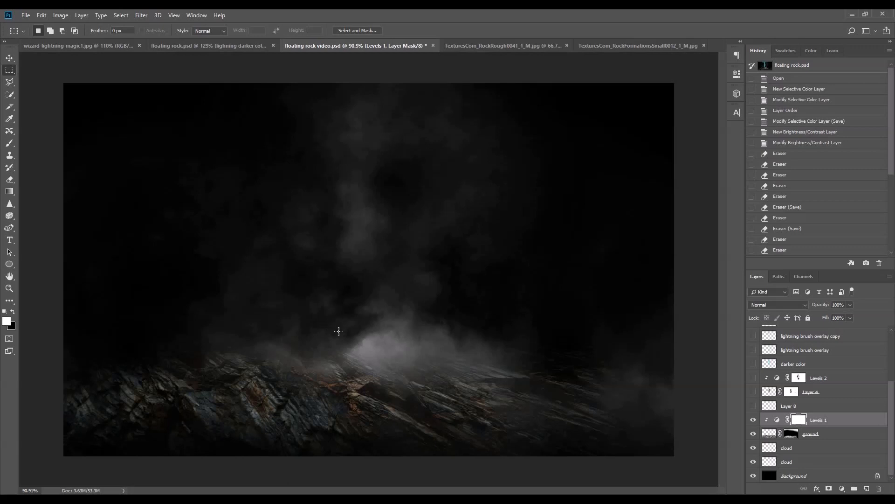
mouse_move(398, 156)
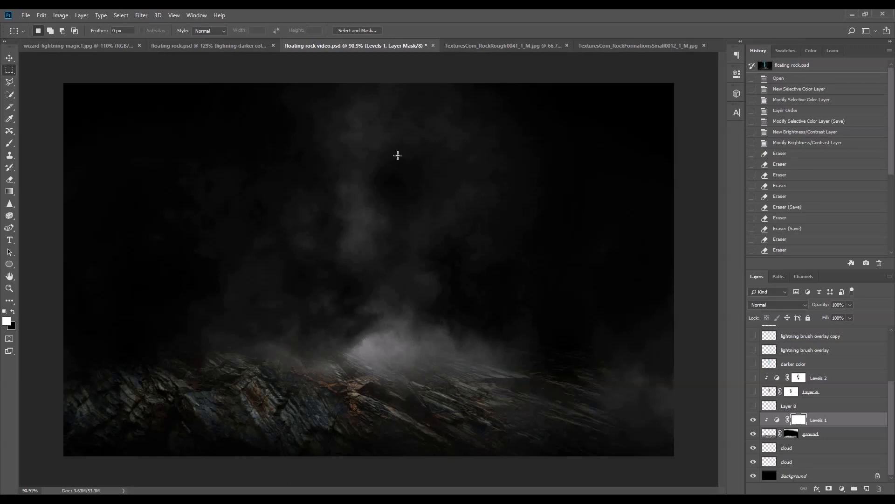
Try the Quick Selection Tool flyout on the texture file, then return to floating rock video.psd.
click(638, 45)
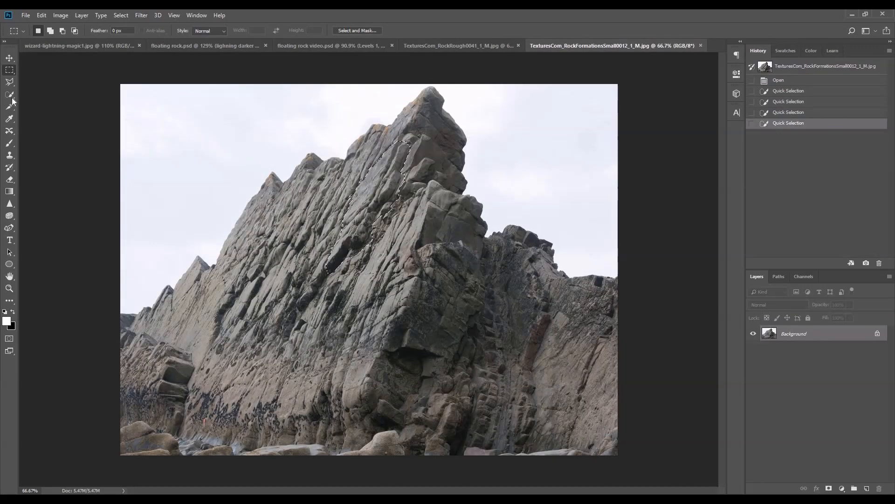
click(10, 95)
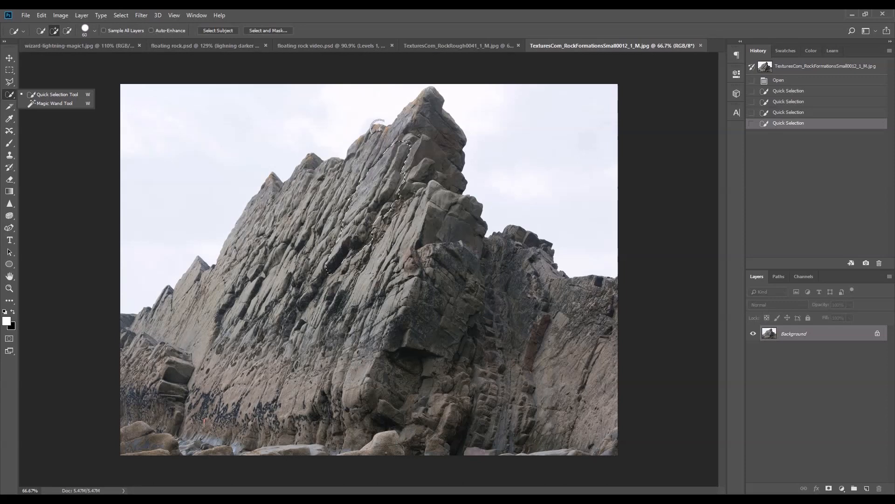
click(333, 45)
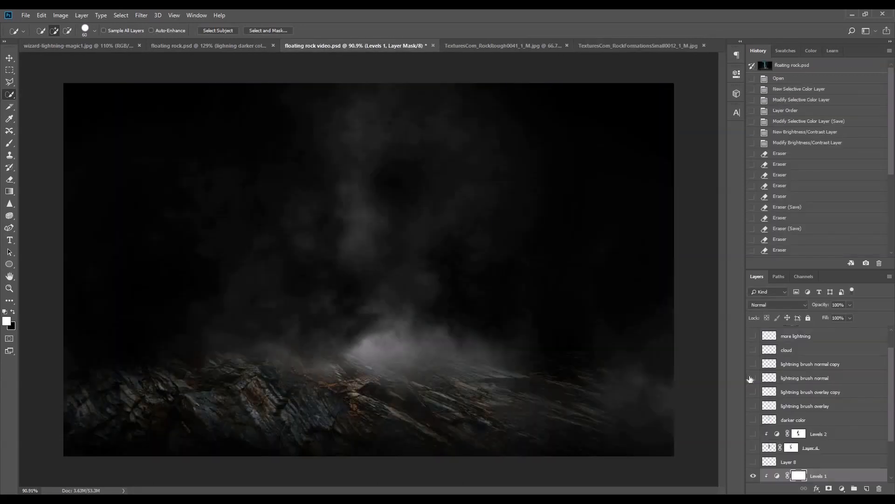
Show Layer 4's floating rock and toggle its layer mask off and on to compare.
click(752, 461)
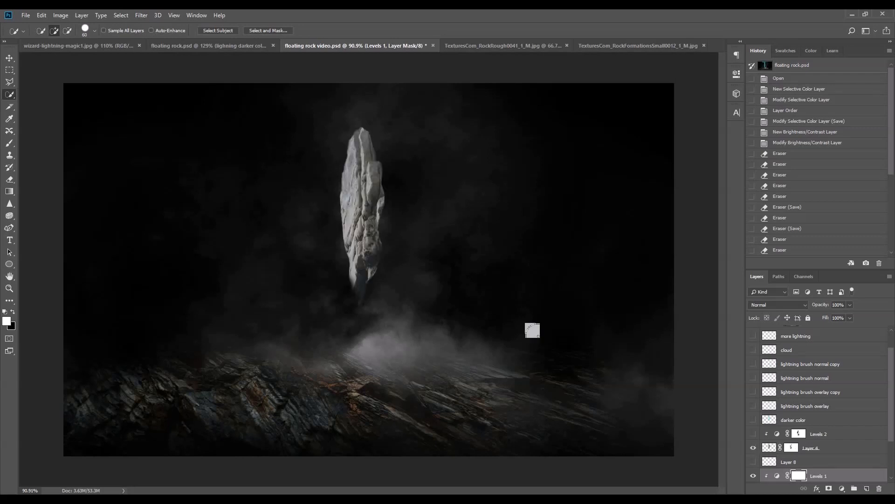
mouse_move(385, 227)
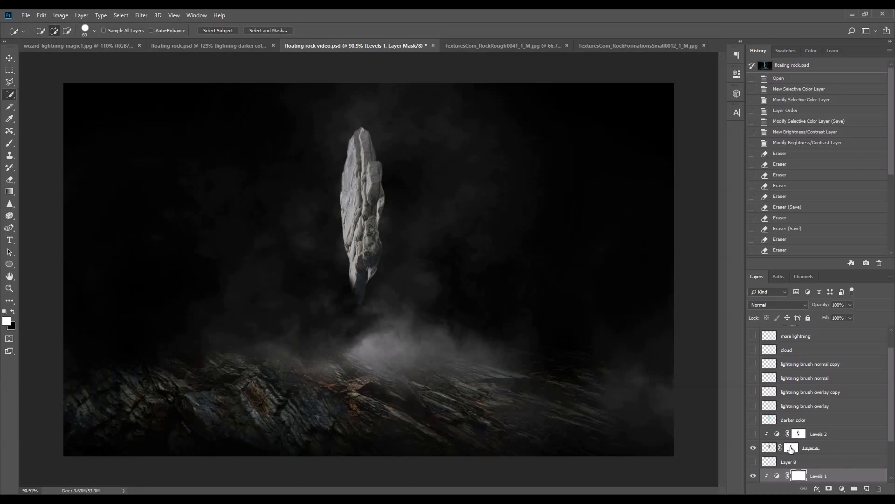
click(811, 447)
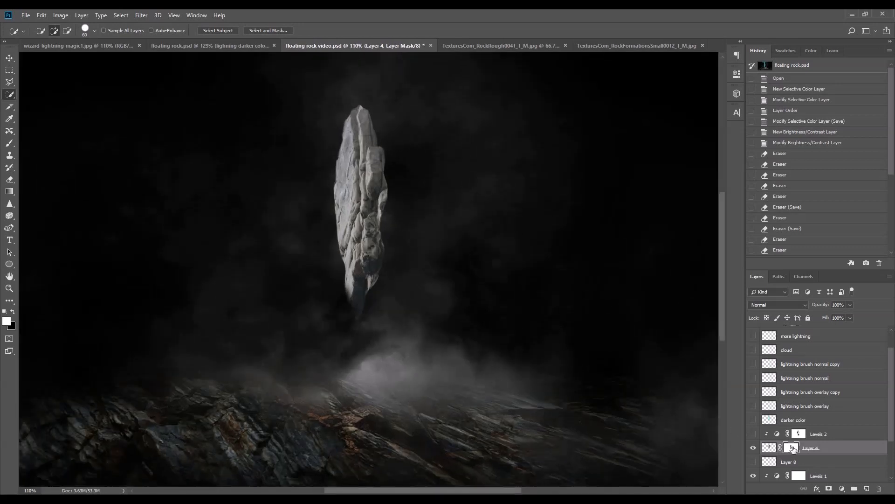
click(799, 446)
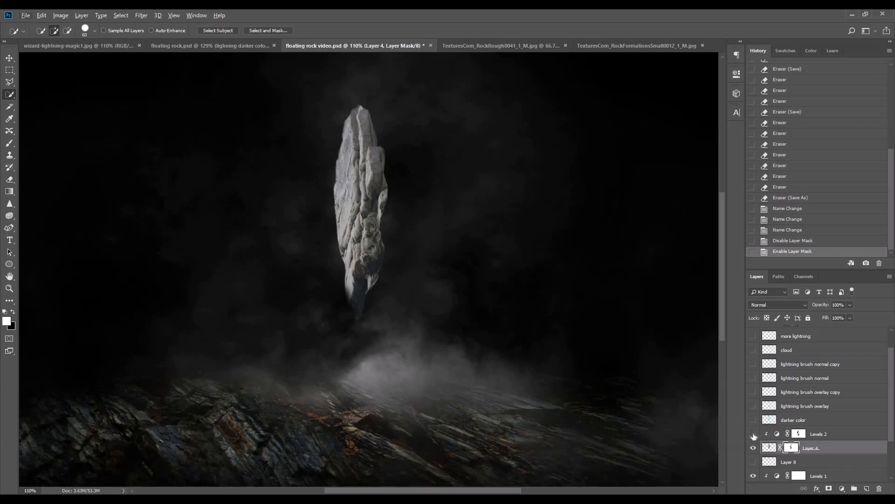
Enable the Levels 2 darkening adjustment, preview its mask as a red overlay, then hide it and take the Brush Tool.
click(753, 447)
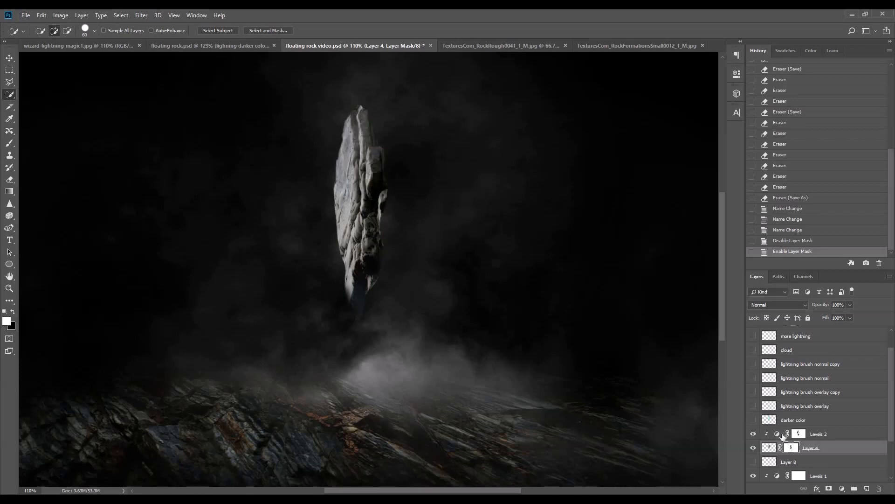
click(817, 434)
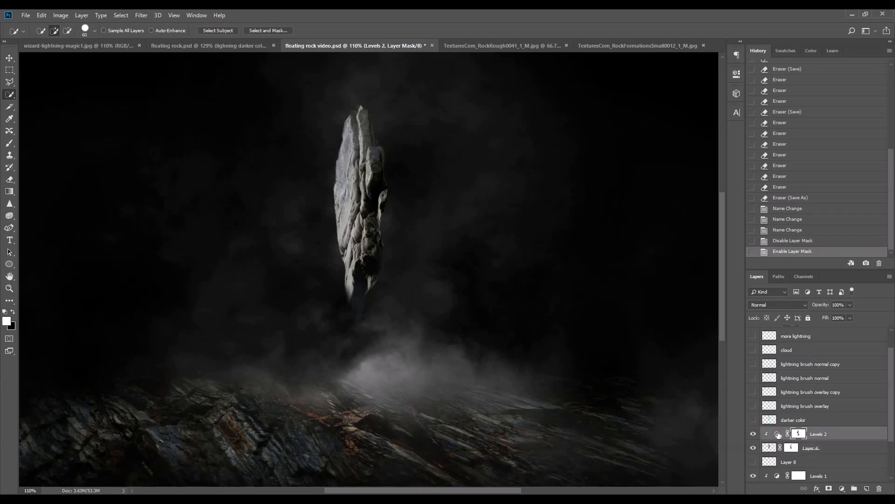
click(352, 250)
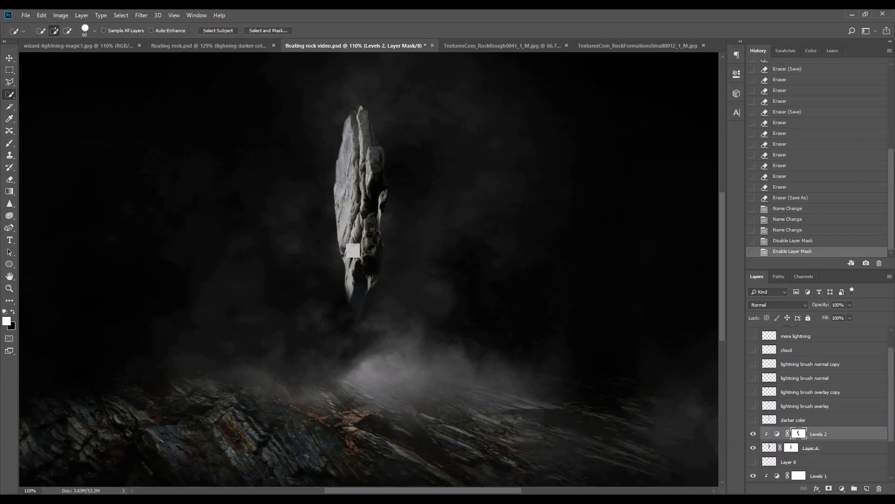
mouse_move(332, 223)
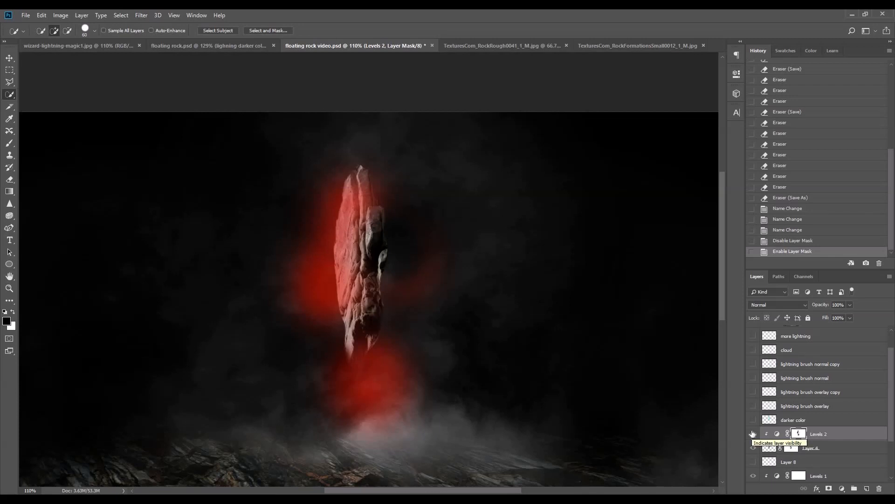
click(753, 448)
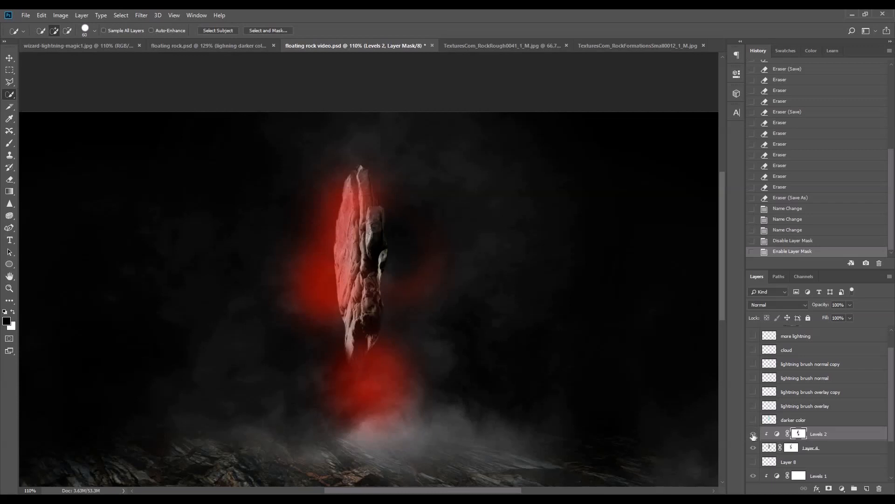
click(754, 434)
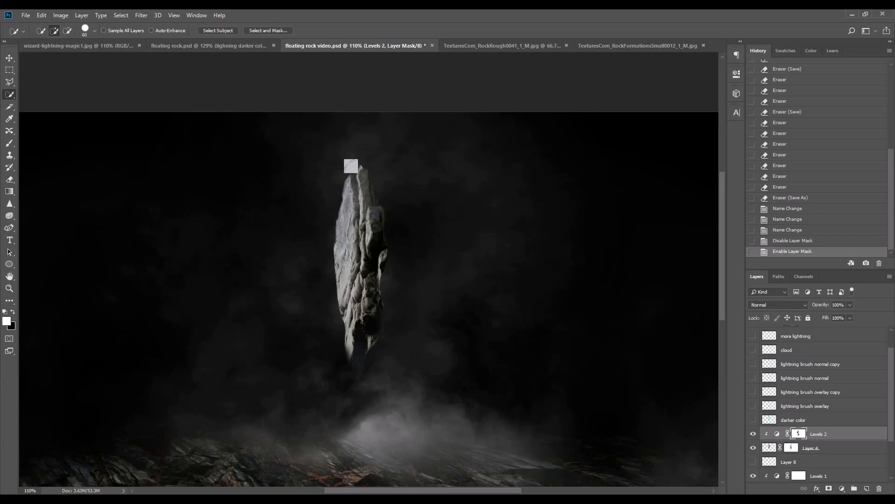
mouse_move(90, 137)
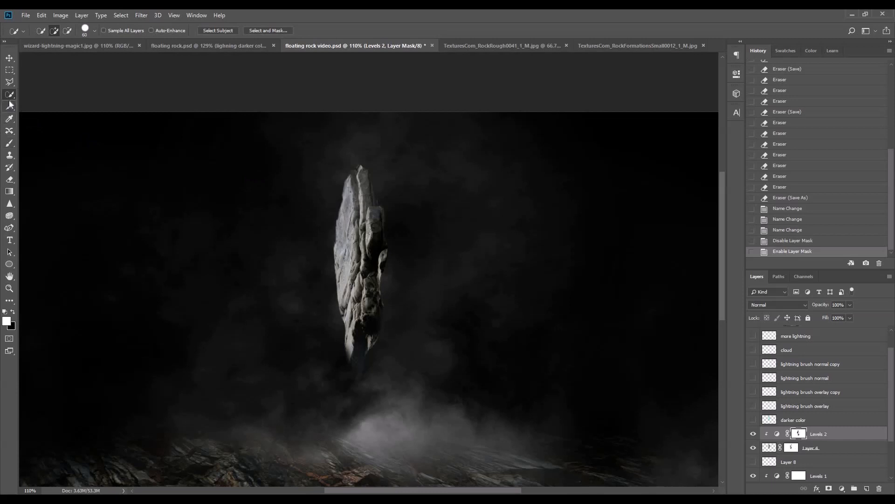
click(10, 144)
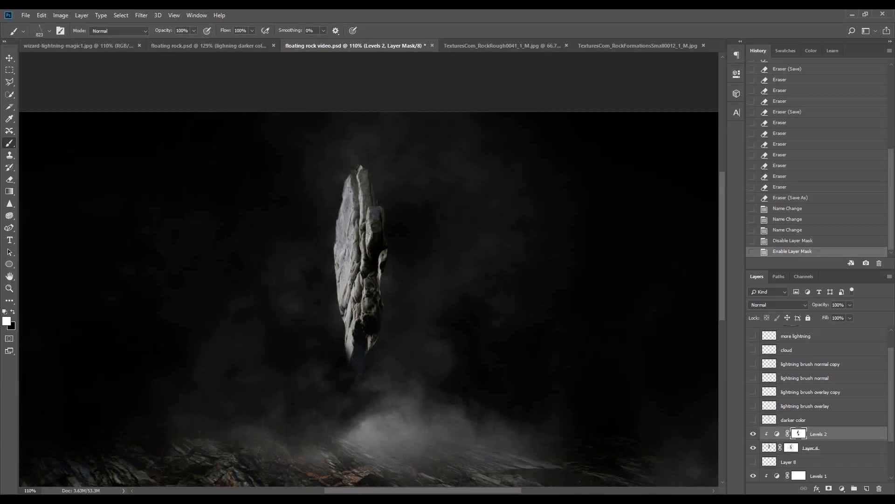
Briefly show the darker color layer's cyan streaks, then add empty Layer 9 above Levels 2.
click(792, 420)
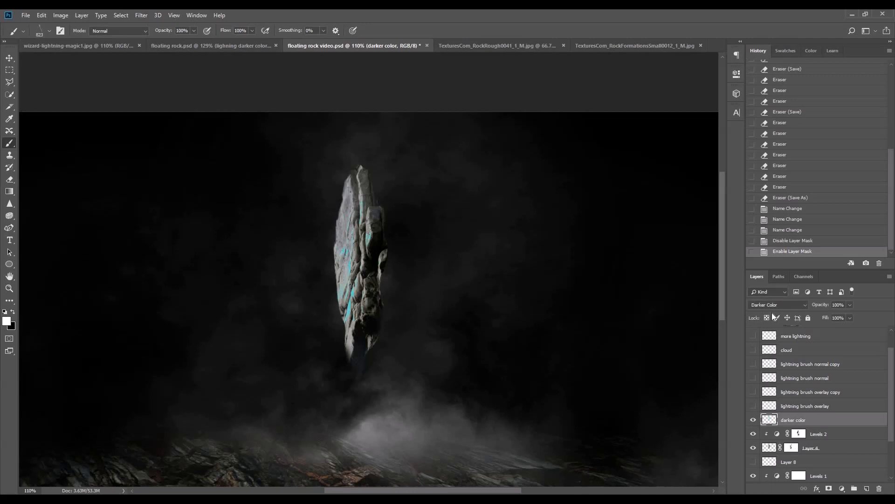
mouse_move(774, 319)
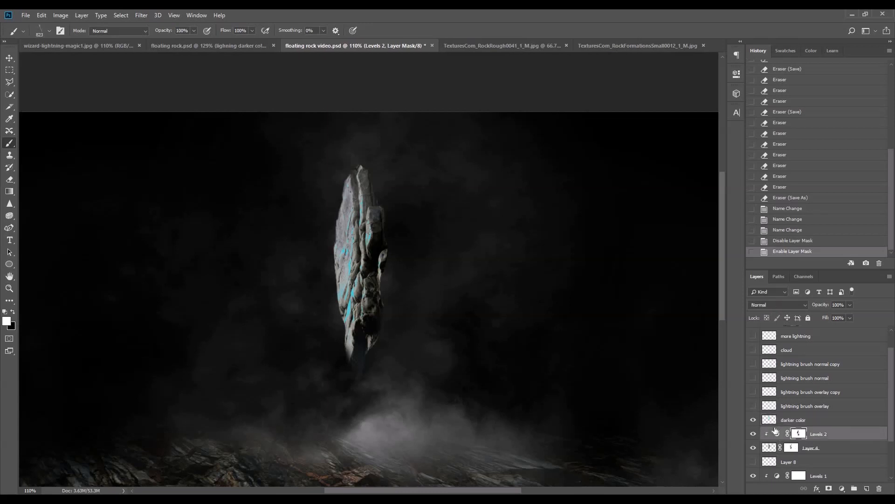
click(866, 488)
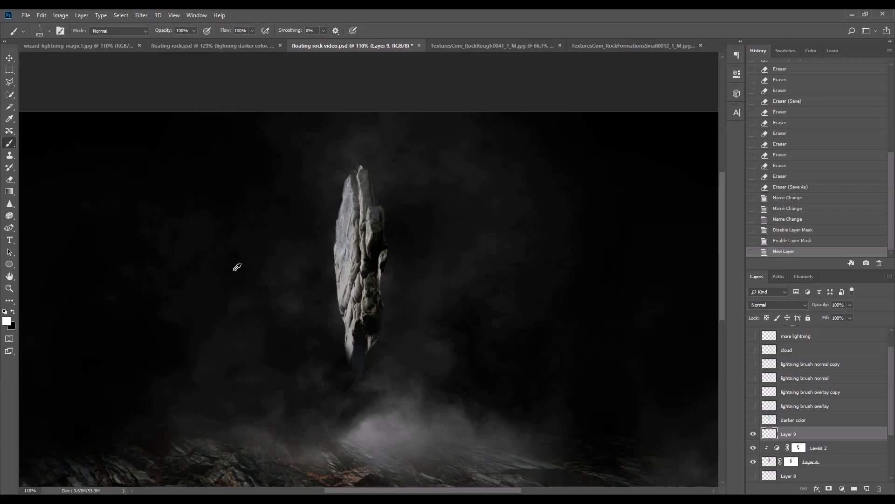
Set the foreground colour to cyan for lightning on Layer 9 and try a different blend mode.
click(6, 320)
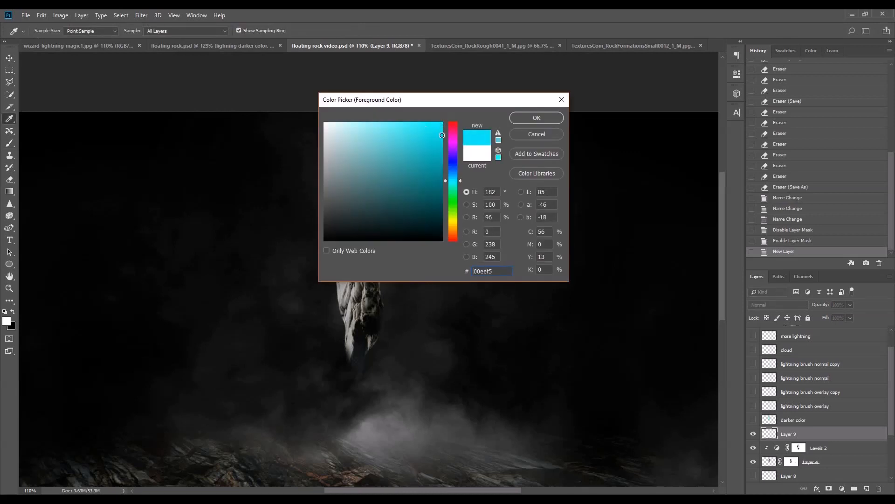
click(536, 117)
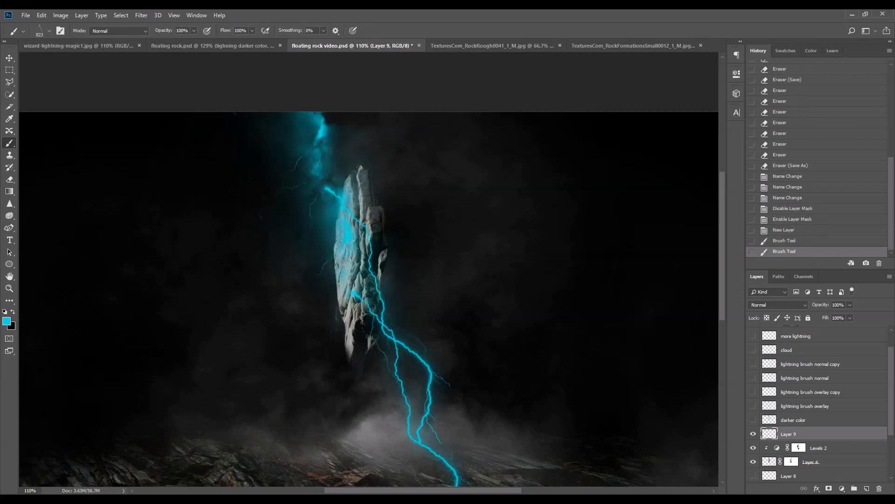
mouse_move(771, 307)
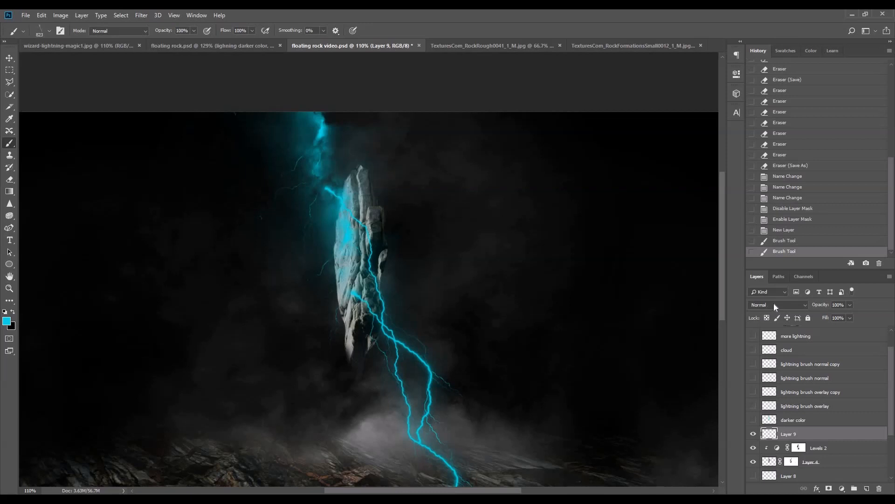
mouse_move(764, 307)
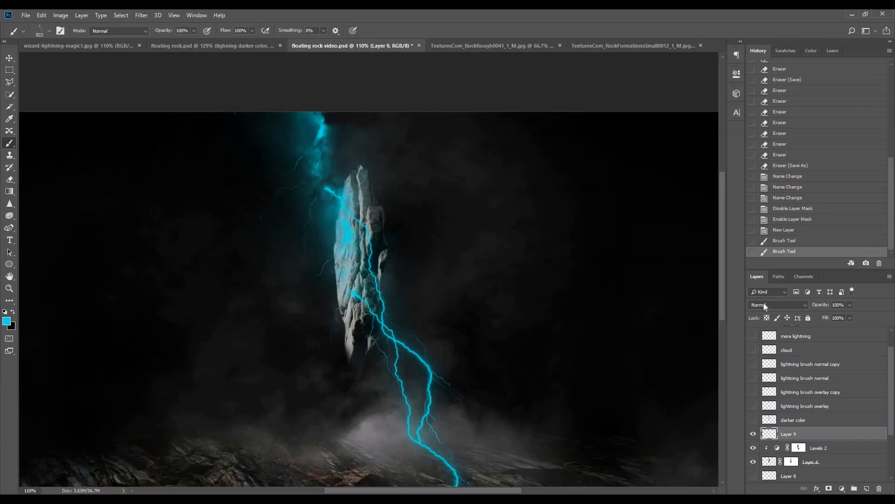
click(777, 304)
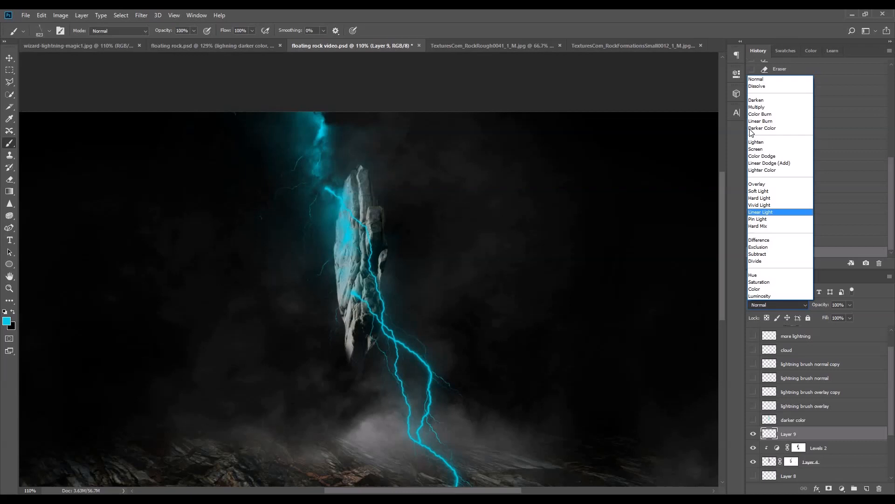
click(762, 128)
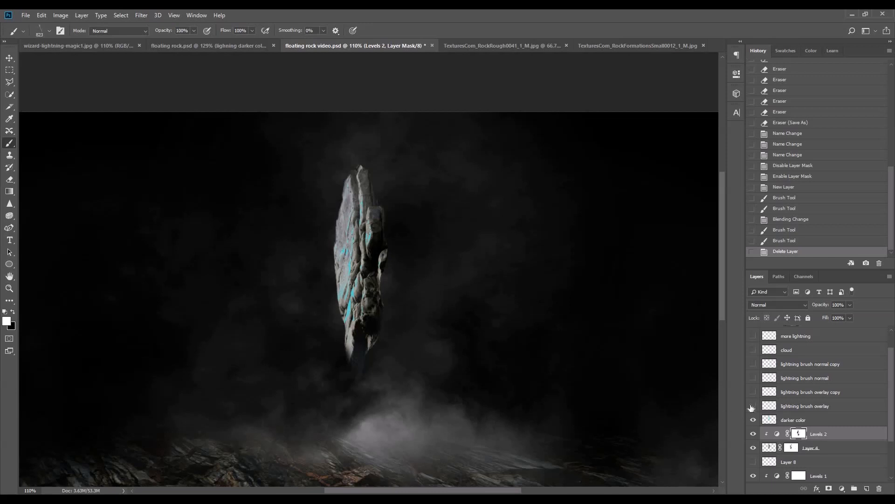
Reveal the lightning brush overlay and overlay copy layers, wrapping the rock in cyan glow.
click(753, 406)
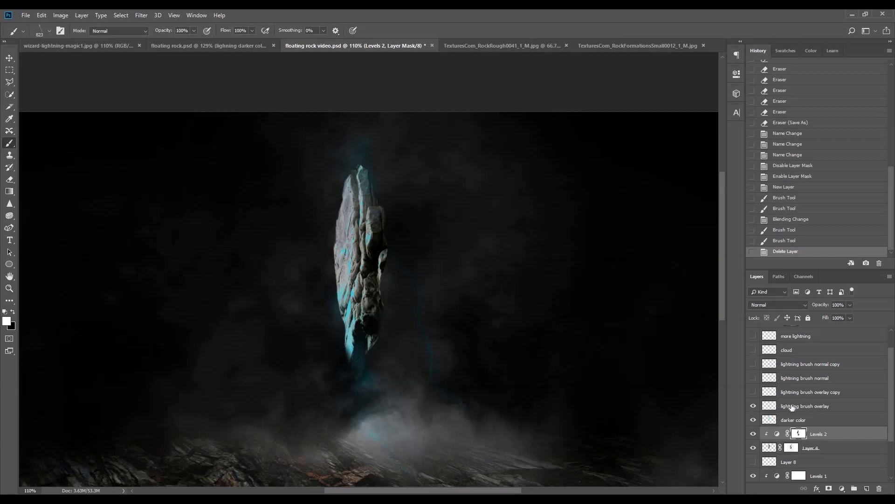
click(805, 406)
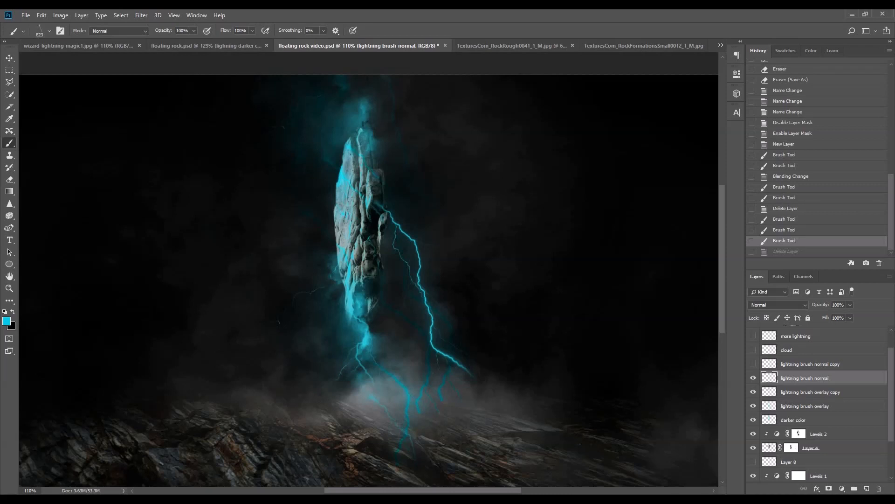
mouse_move(842, 381)
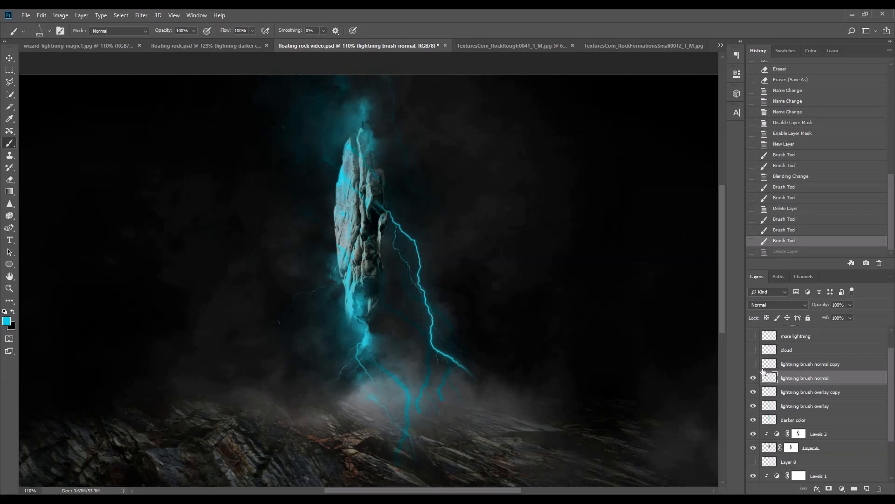
Reveal and select the lightning brush normal copy layer, adding brighter cyan bolts around the rock.
click(753, 364)
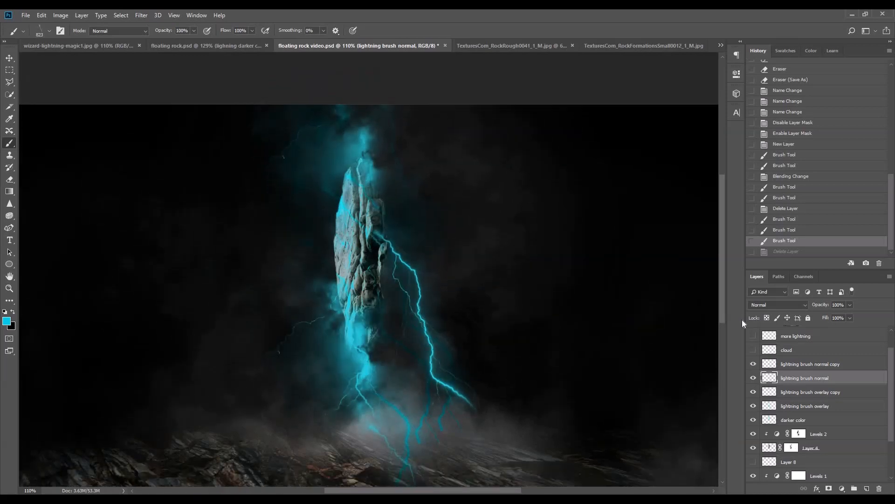
click(810, 364)
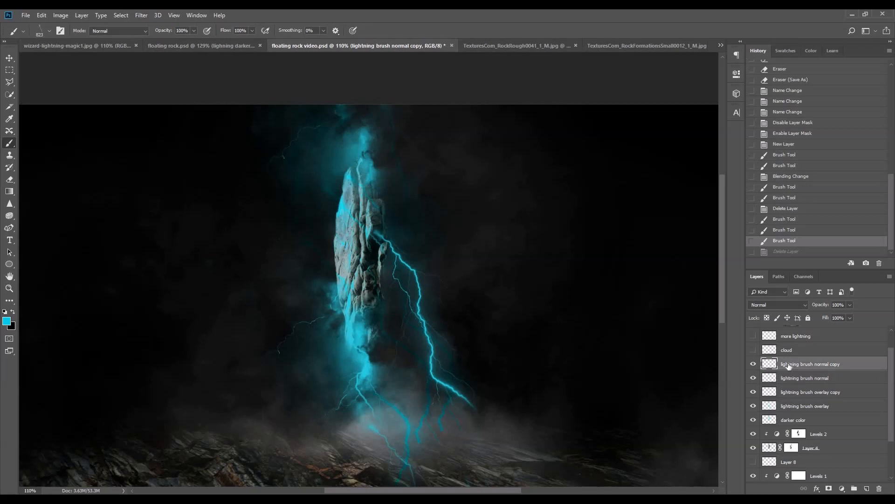
mouse_move(790, 380)
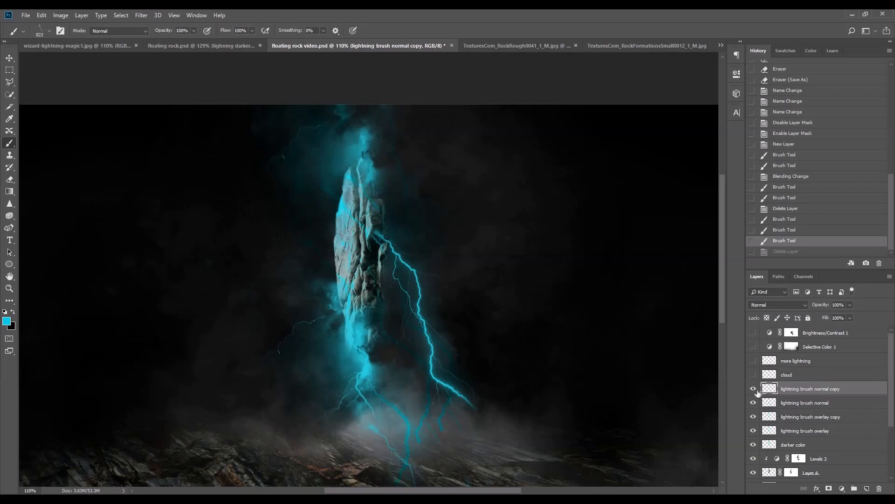
click(753, 388)
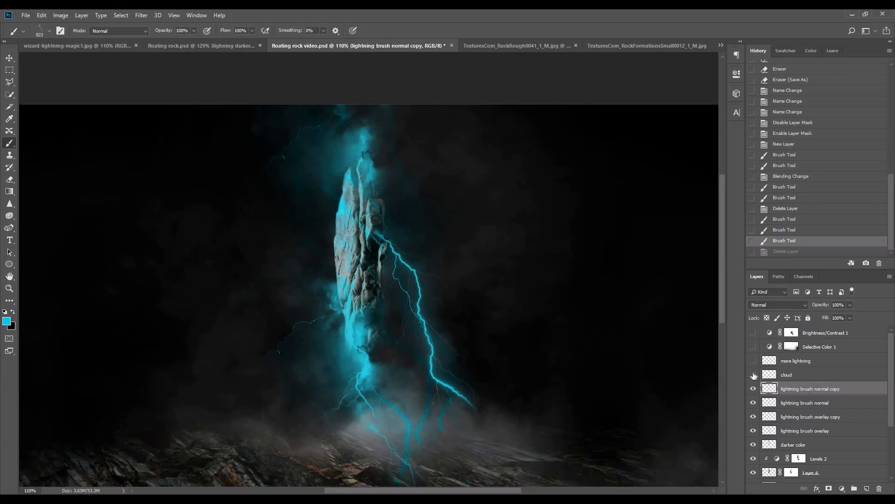
Show the cloud layer above the rock and the more lightning layer's extra bolts on the left.
click(754, 375)
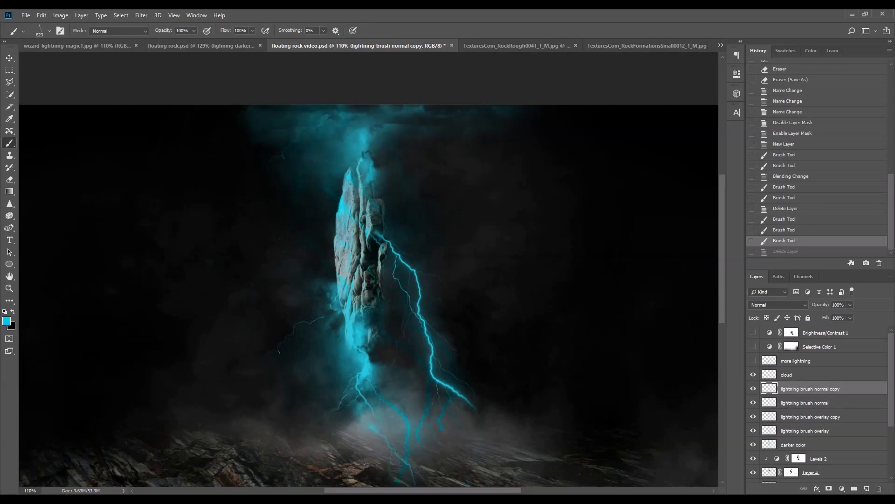
click(787, 374)
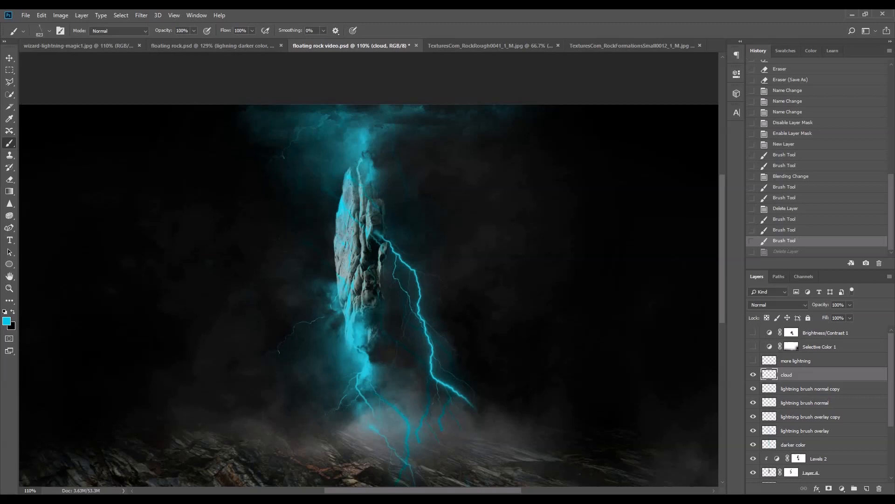
mouse_move(270, 40)
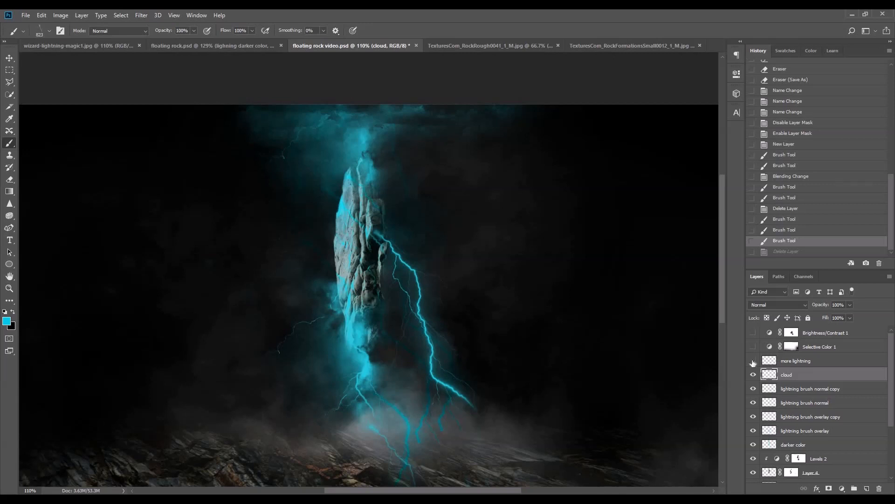
click(753, 360)
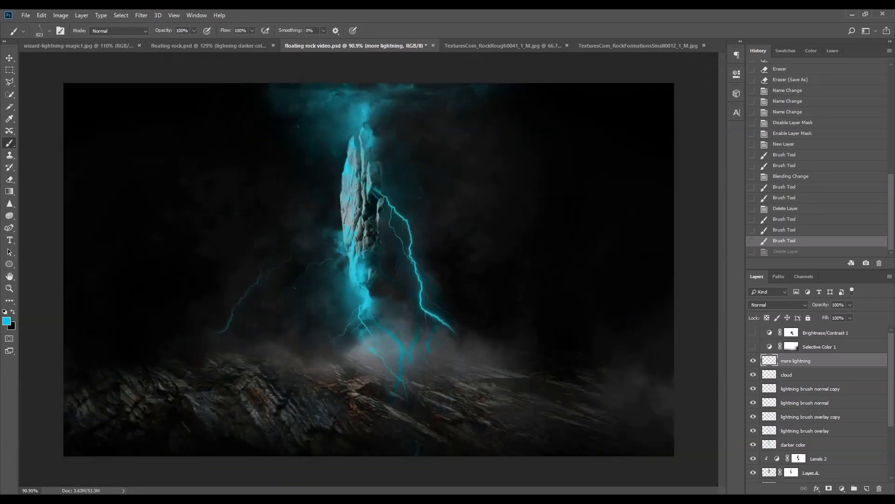
Turn on the Selective Color 1 adjustment and bring up its Properties.
click(754, 347)
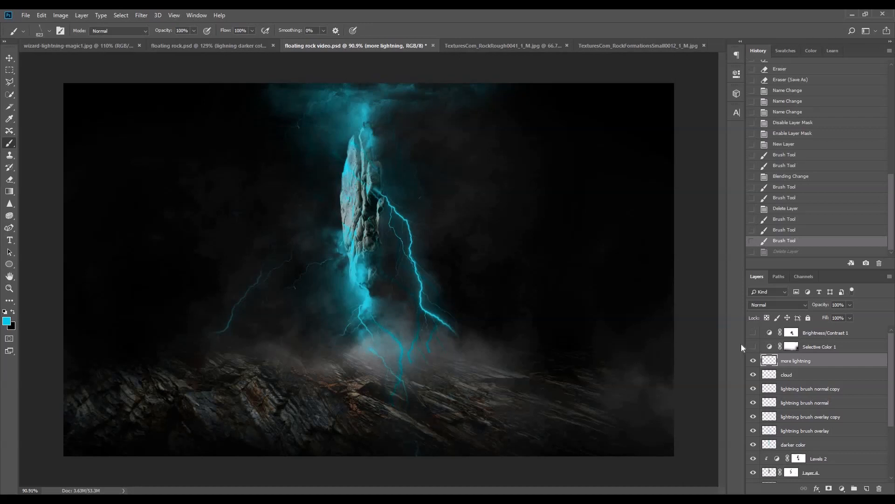
click(754, 346)
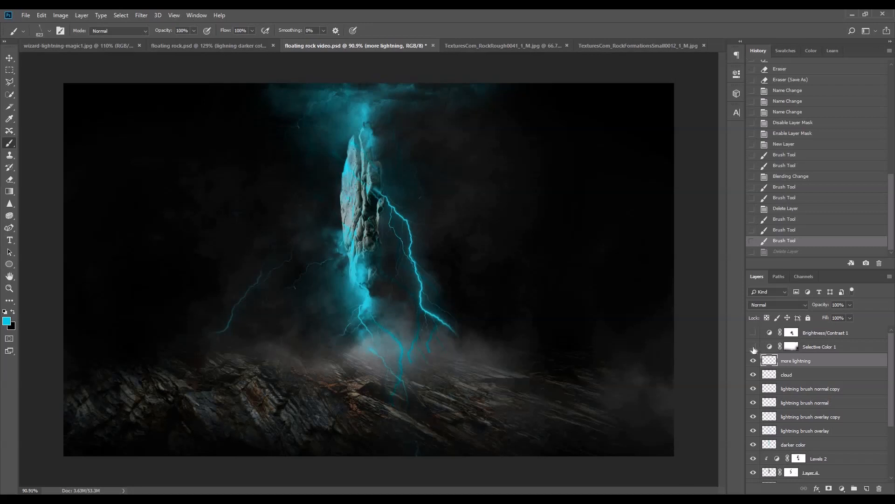
click(753, 347)
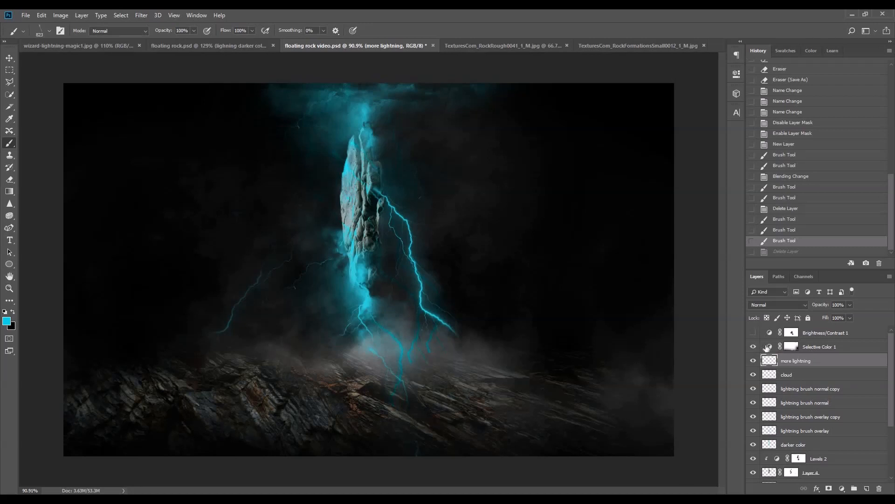
click(754, 347)
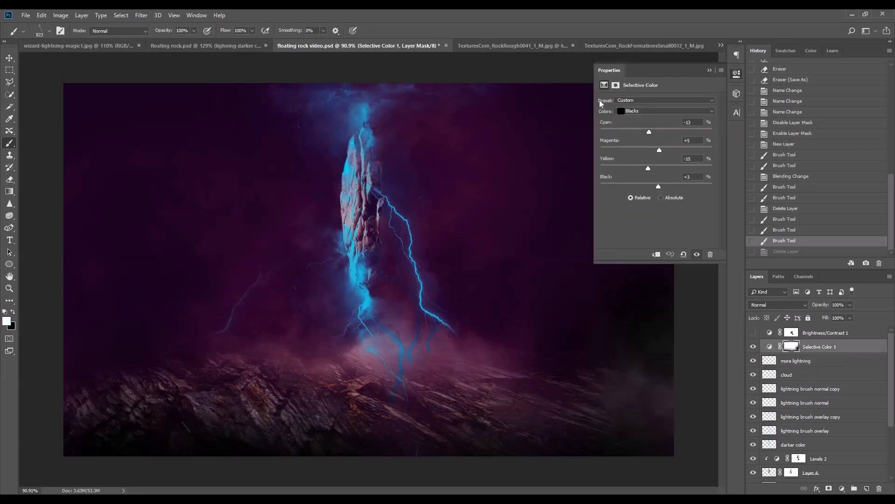
mouse_move(640, 112)
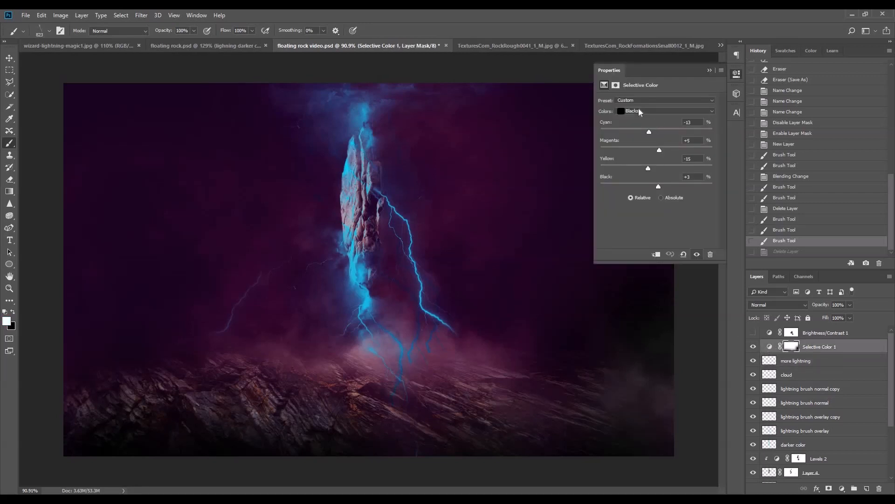
Shift the Whites range to Cyan +21, Magenta +22, Yellow -16 for a purple-magenta grade.
click(665, 111)
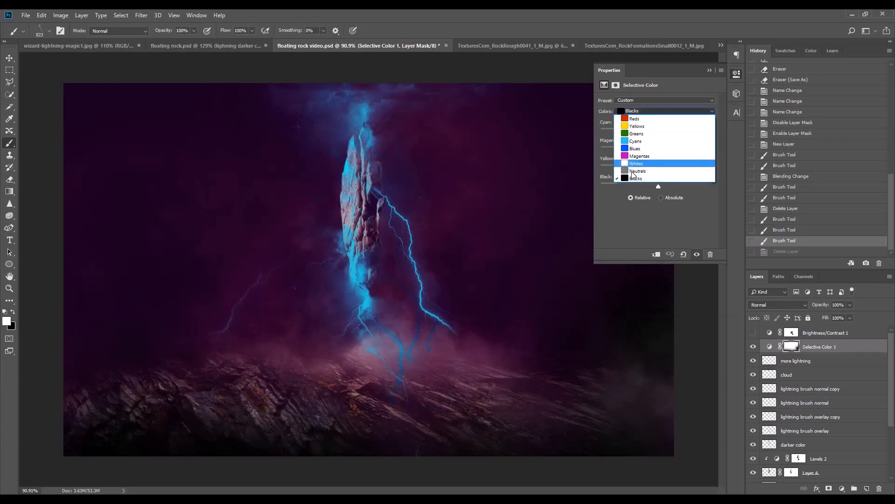
mouse_move(637, 176)
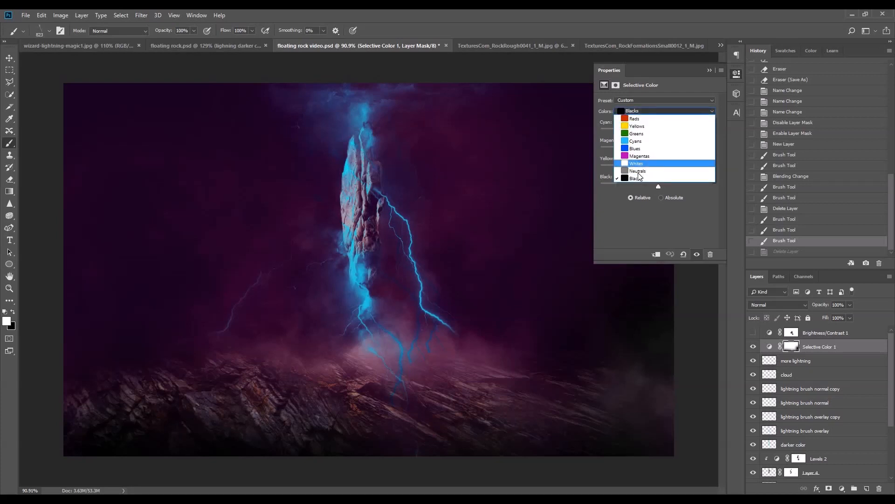
click(637, 171)
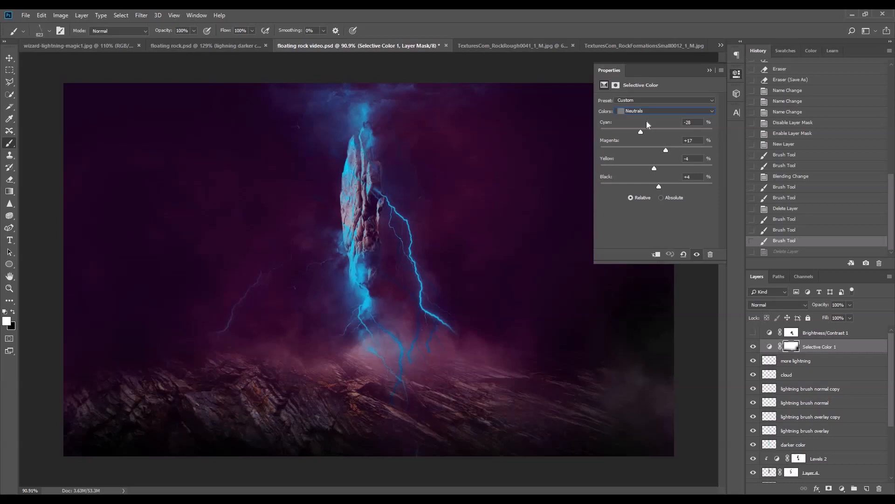
click(665, 110)
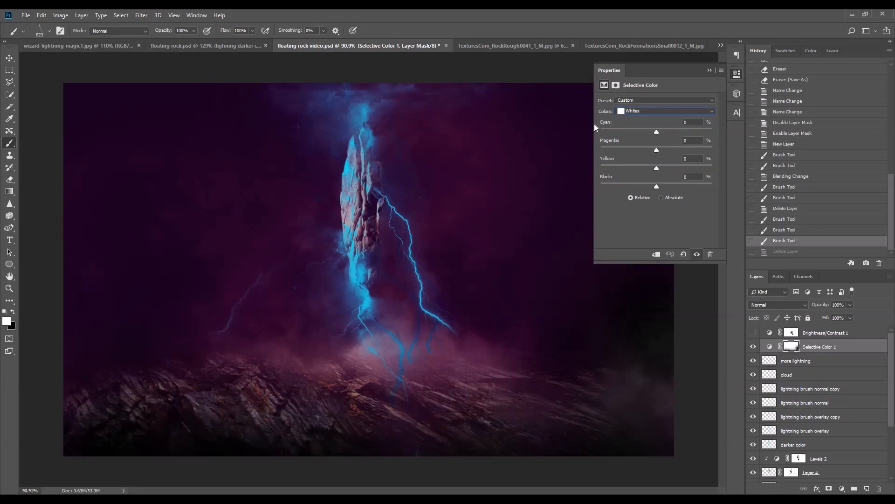
mouse_move(659, 134)
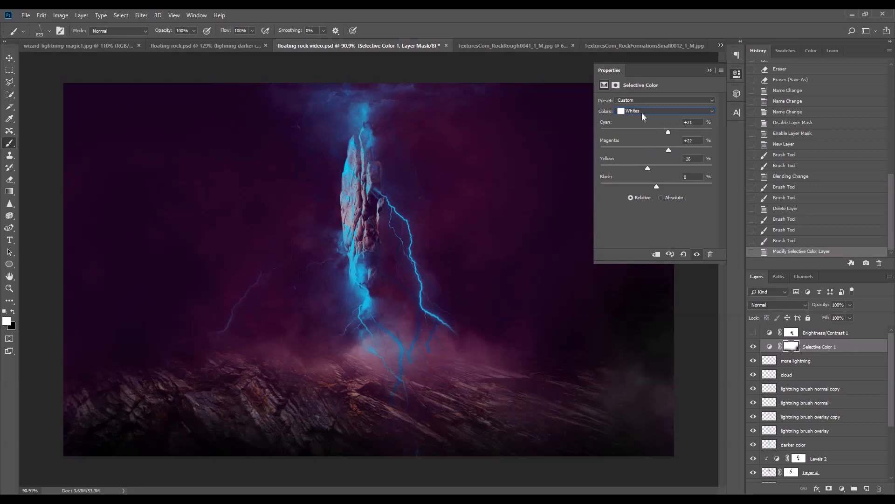
mouse_move(726, 84)
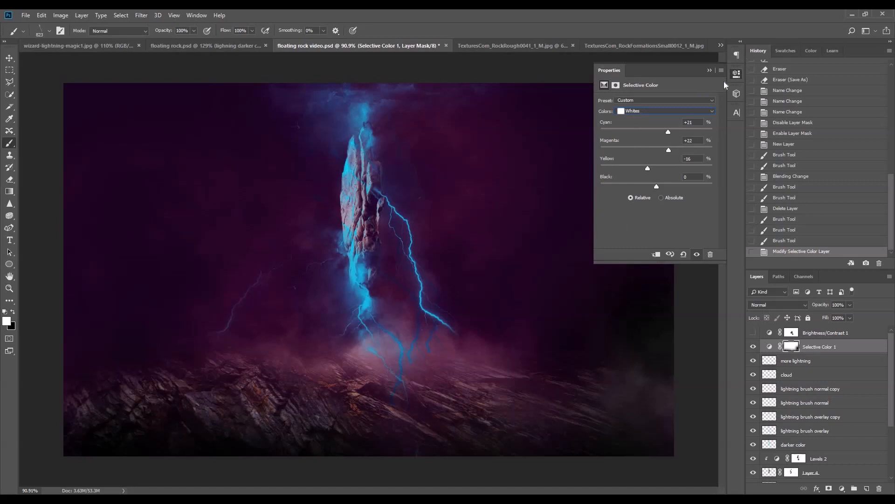
click(736, 73)
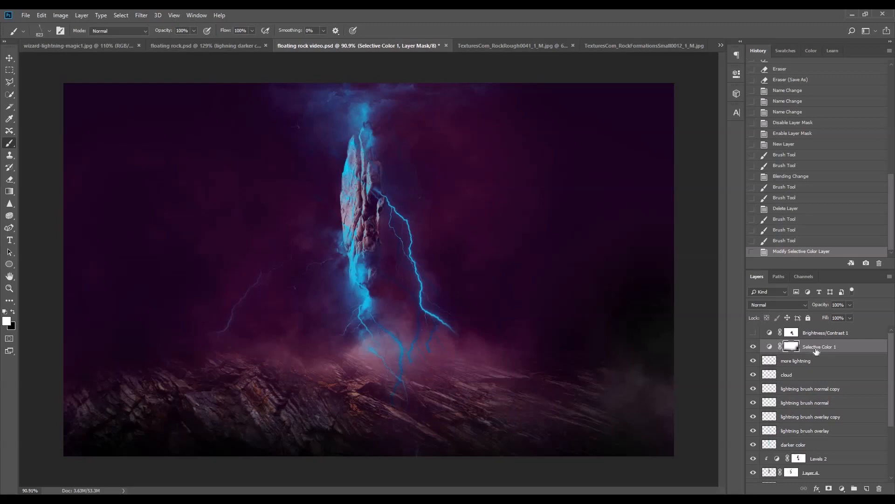
Turn on and select the Brightness/Contrast 1 layer, brightening the magenta scene.
click(754, 332)
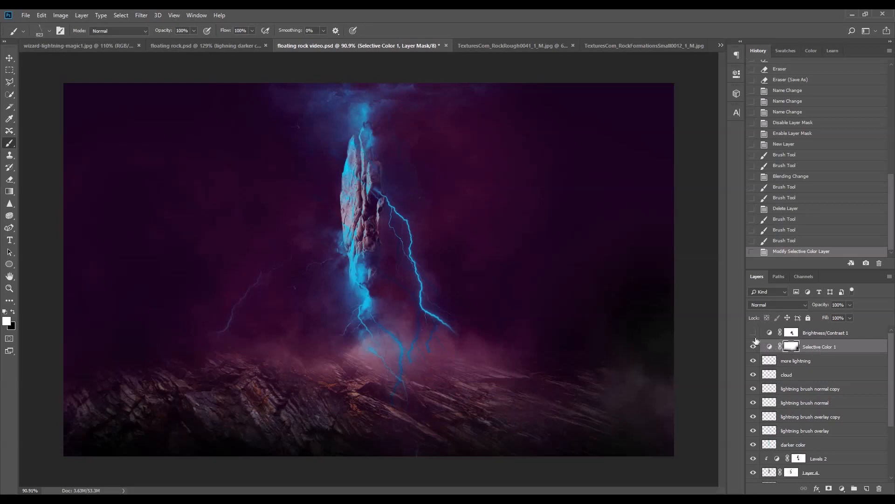
click(754, 332)
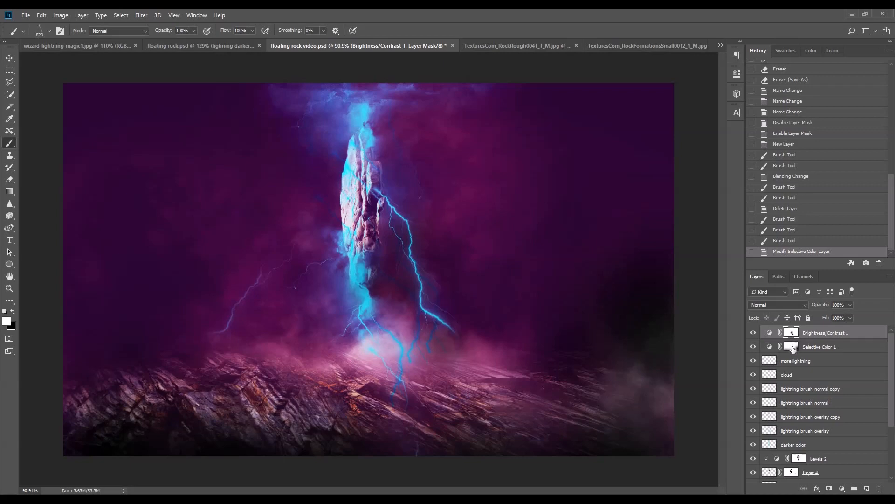
mouse_move(792, 332)
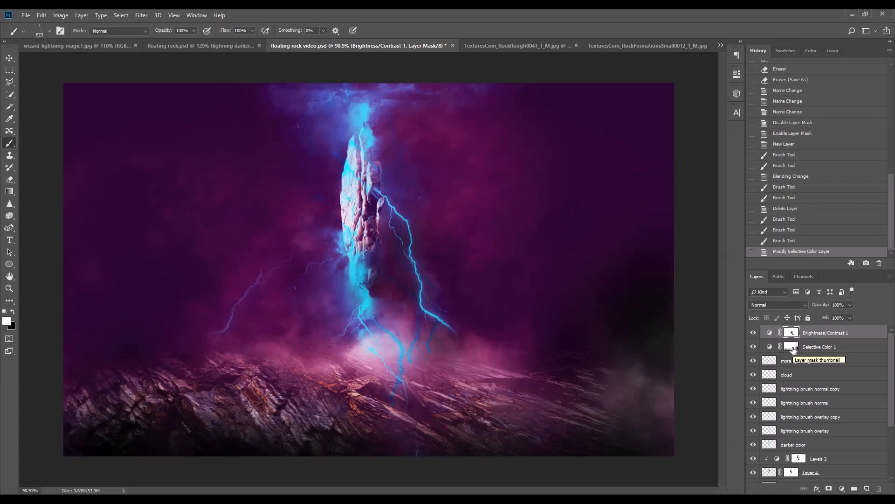
mouse_move(793, 342)
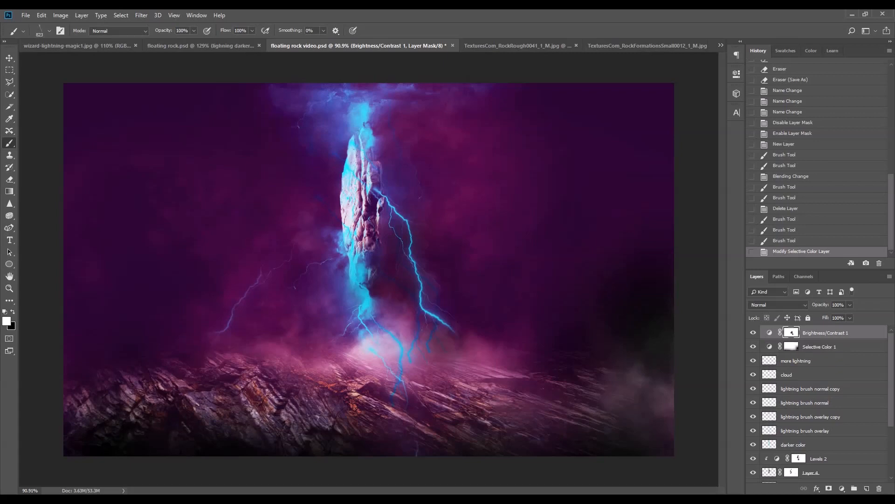
mouse_move(767, 344)
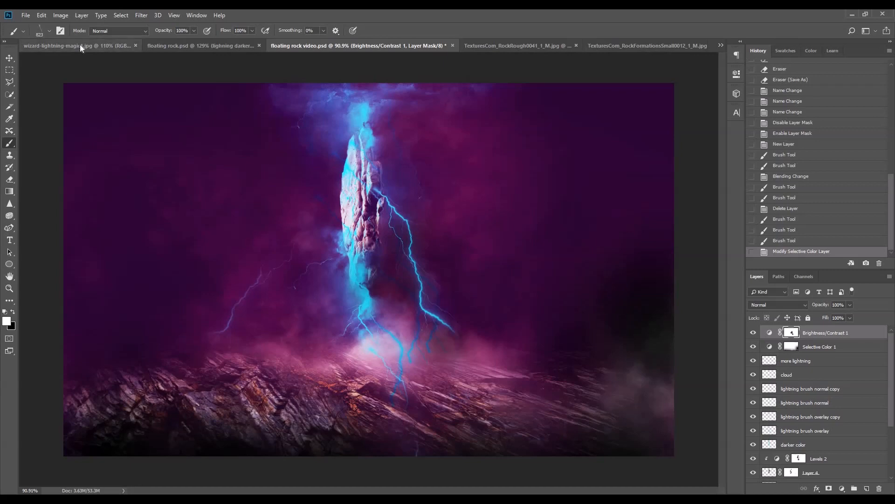
mouse_move(75, 45)
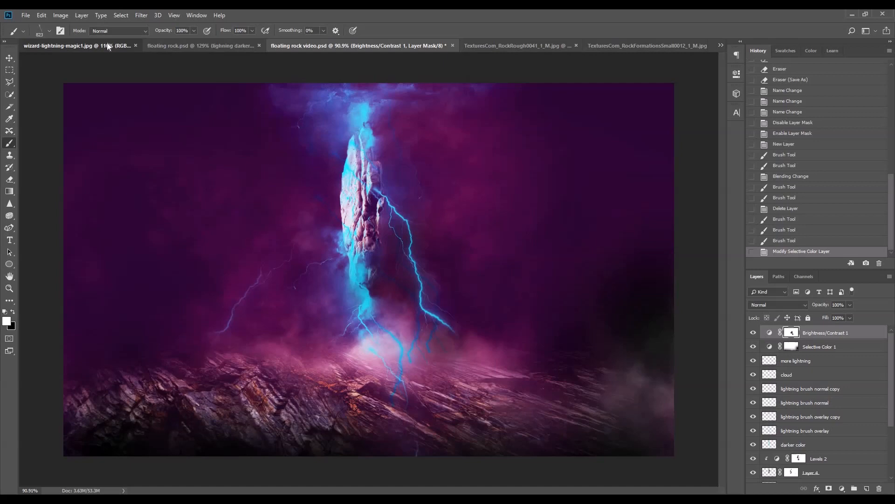
View the wizard-lightning-magic1.jpg reference, then return to floating rock.psd.
click(60, 45)
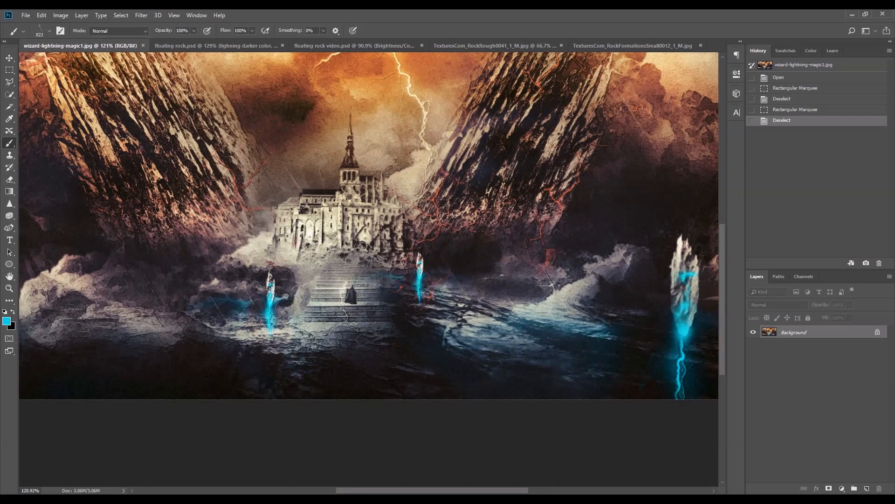
click(217, 46)
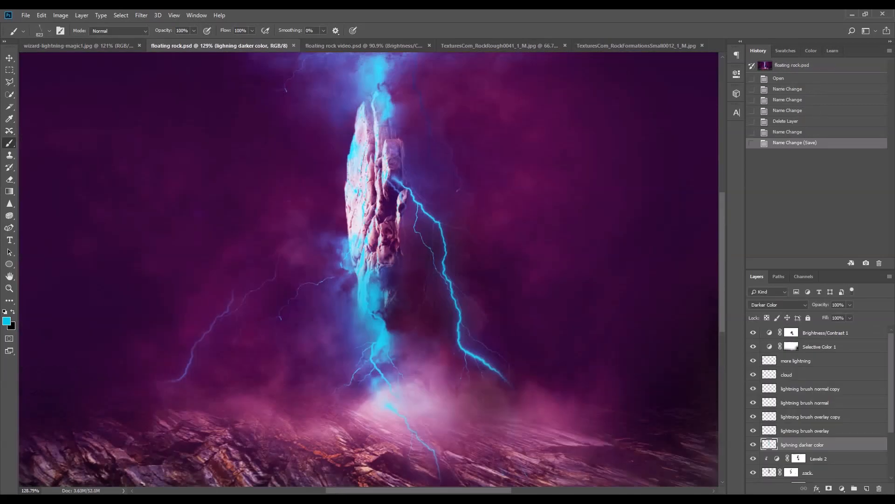